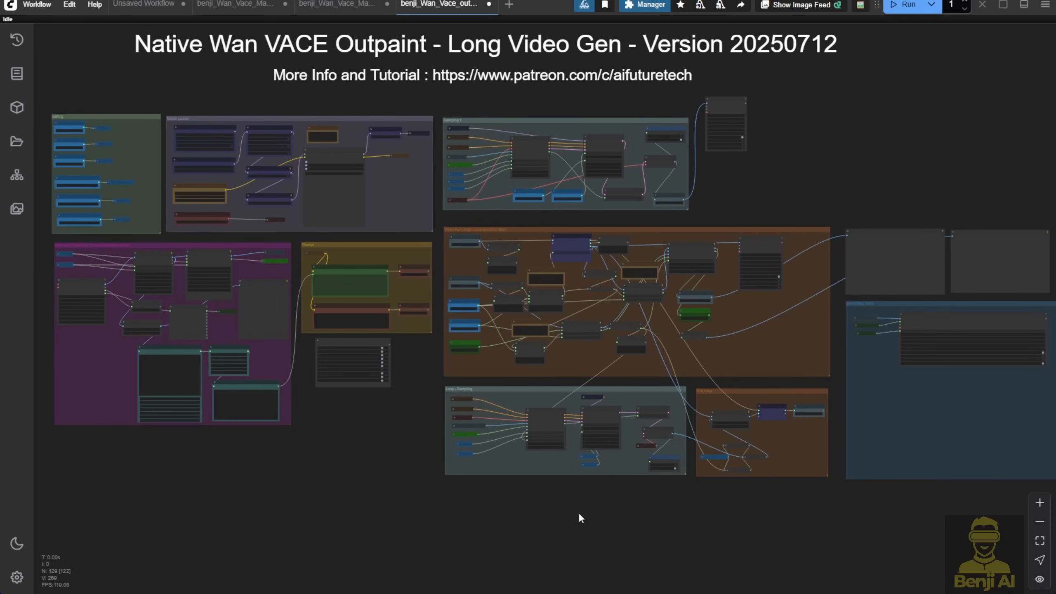
mouse_move(732, 221)
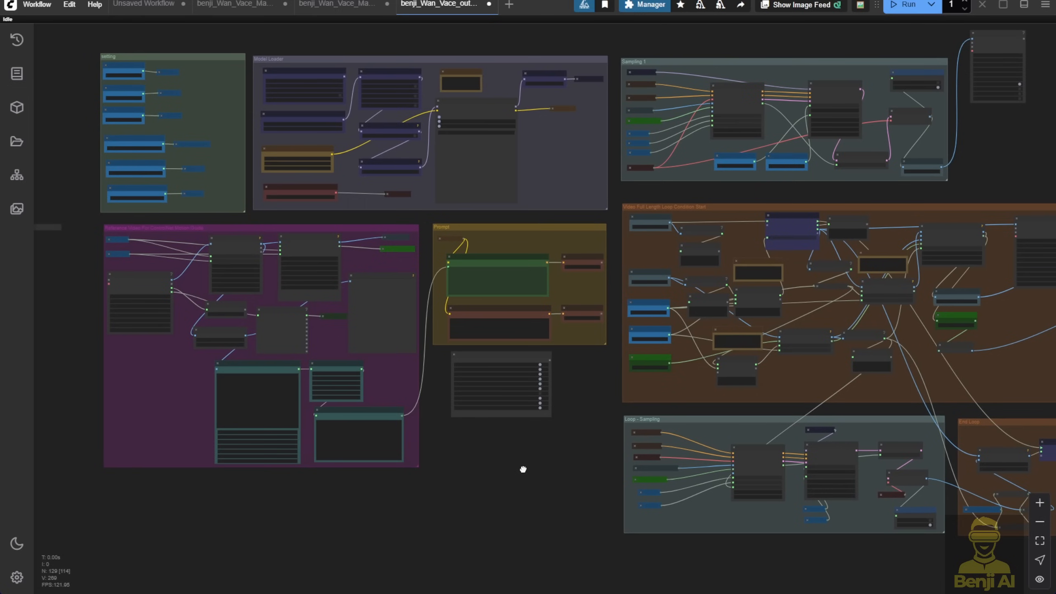
mouse_move(918, 160)
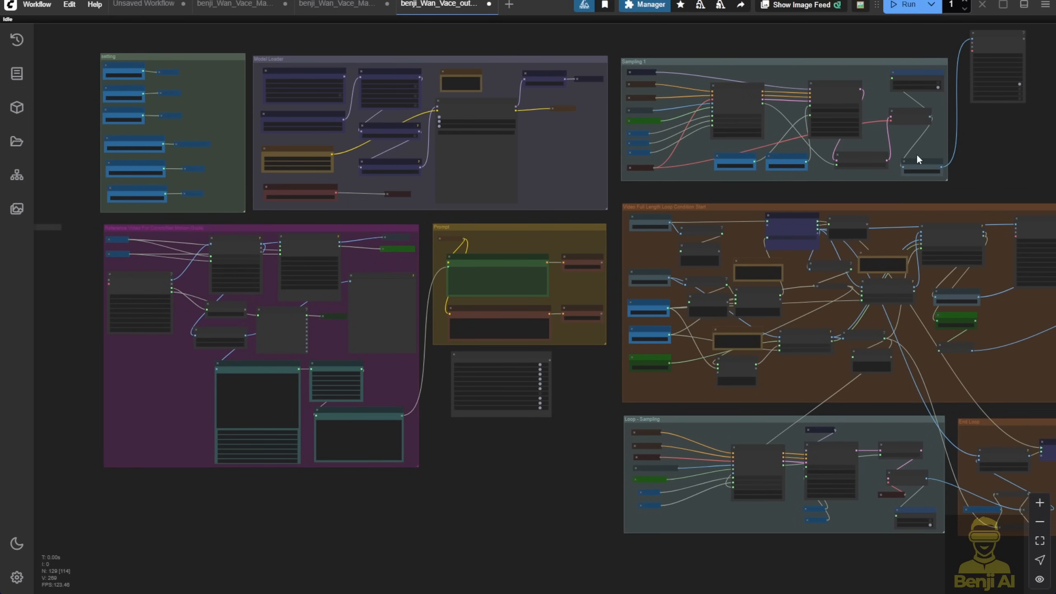
mouse_move(529, 530)
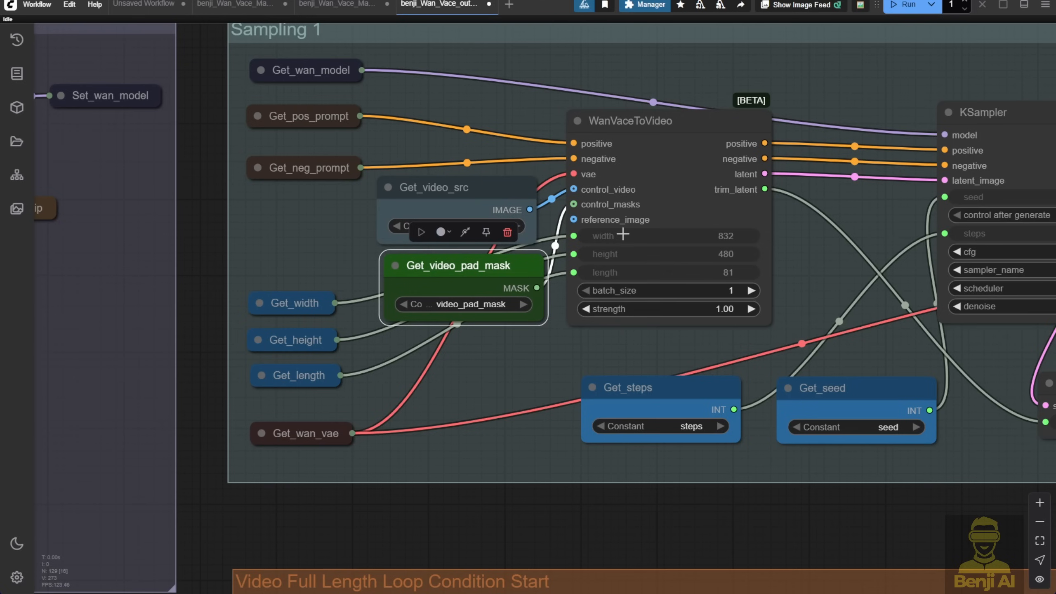
Step: Swap the setting group dimensions to width 1280 and height 720
scroll("down", 3)
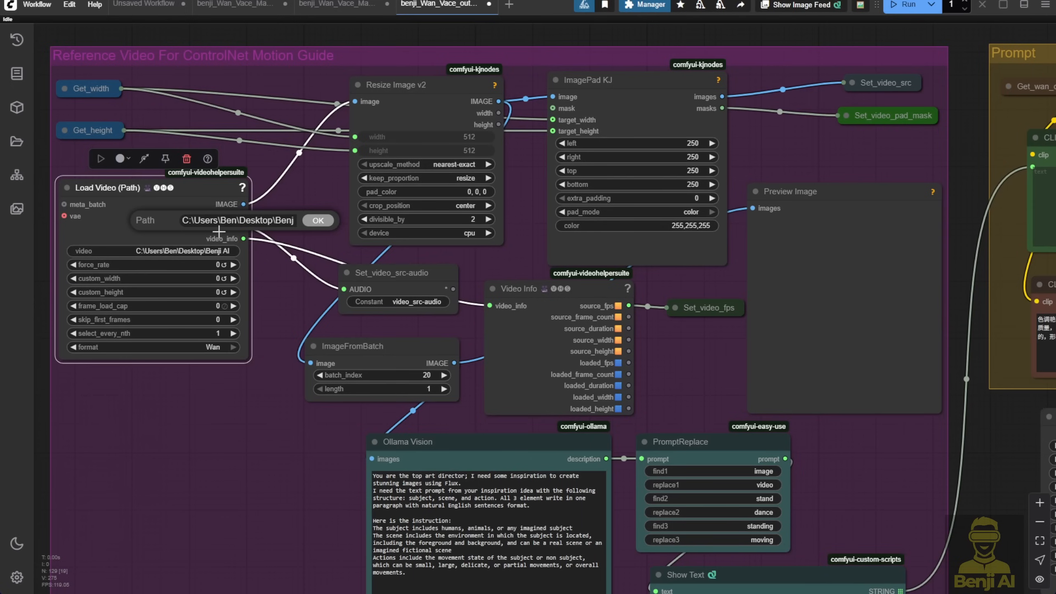
left_click(318, 220)
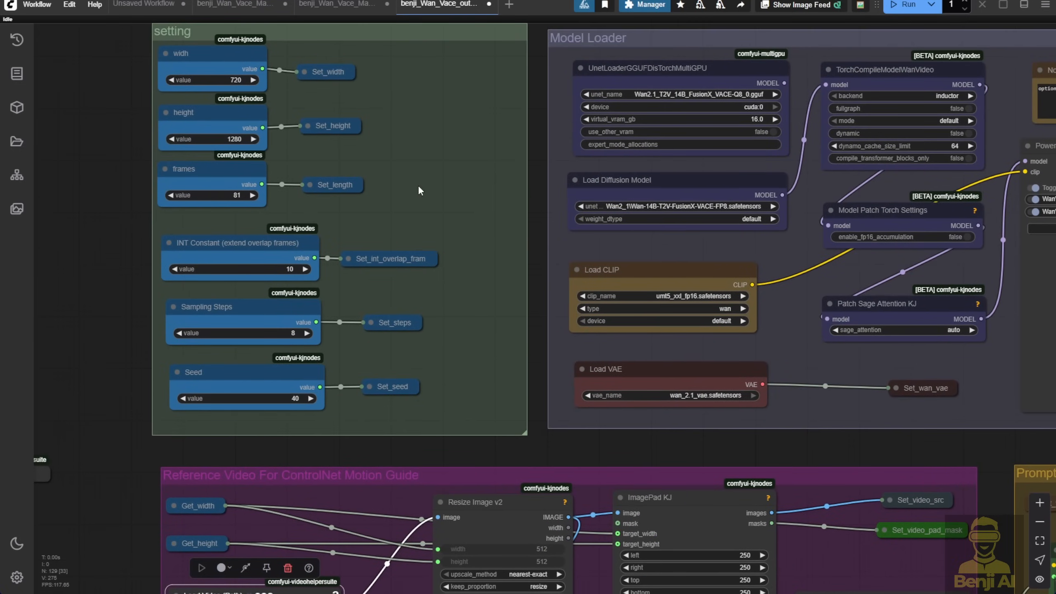
mouse_move(370, 450)
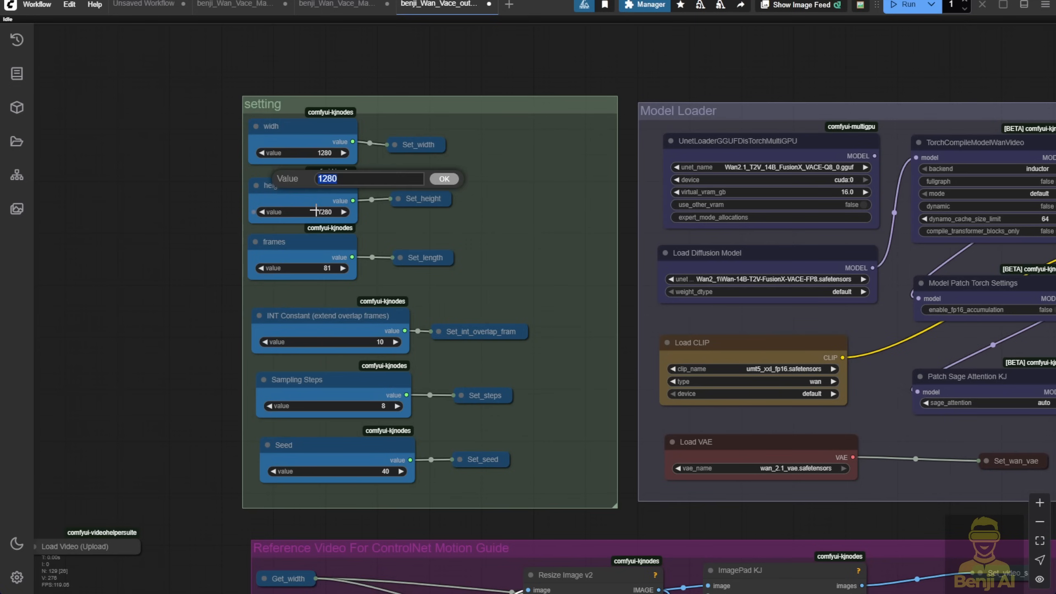
left_click(443, 179)
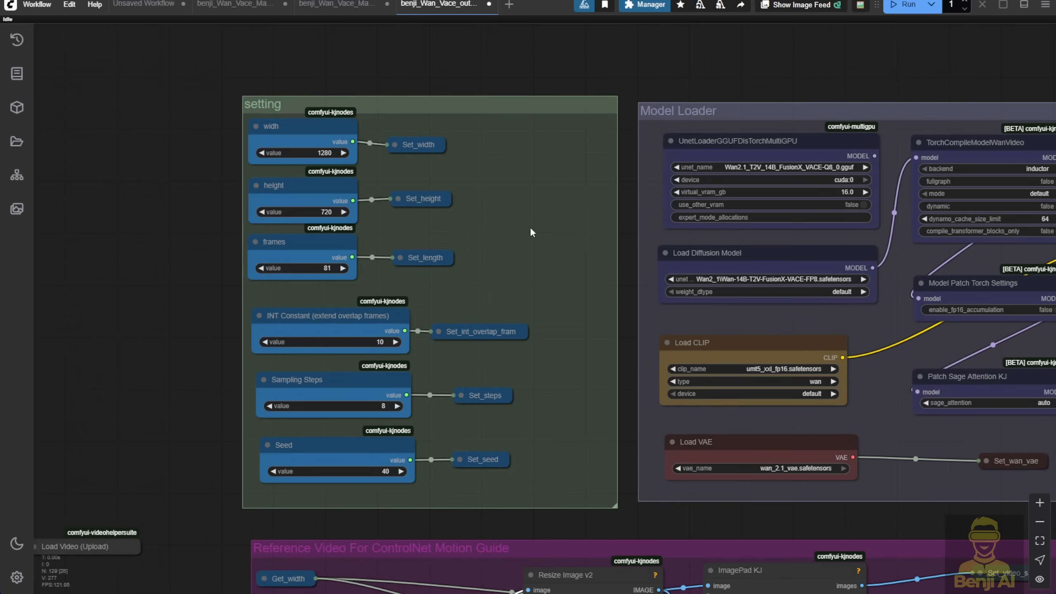
scroll("down", 3)
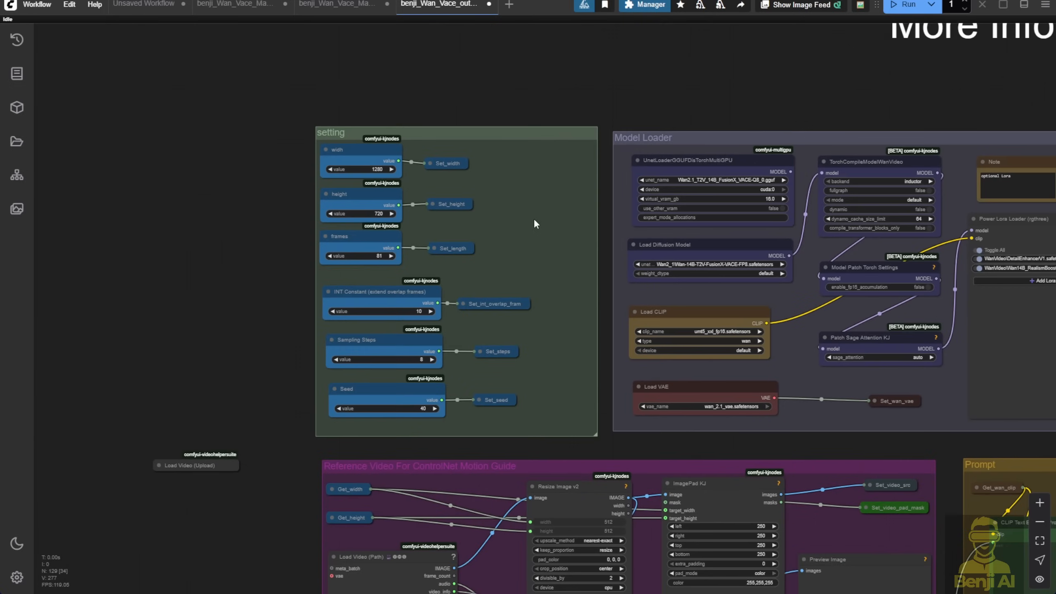
scroll("up", 3)
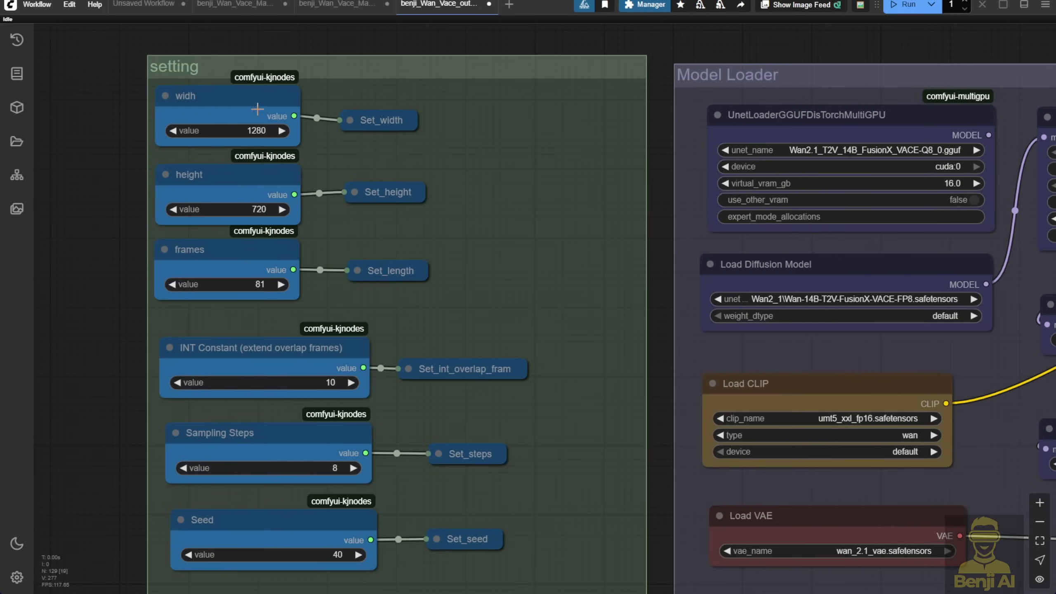
mouse_move(285, 249)
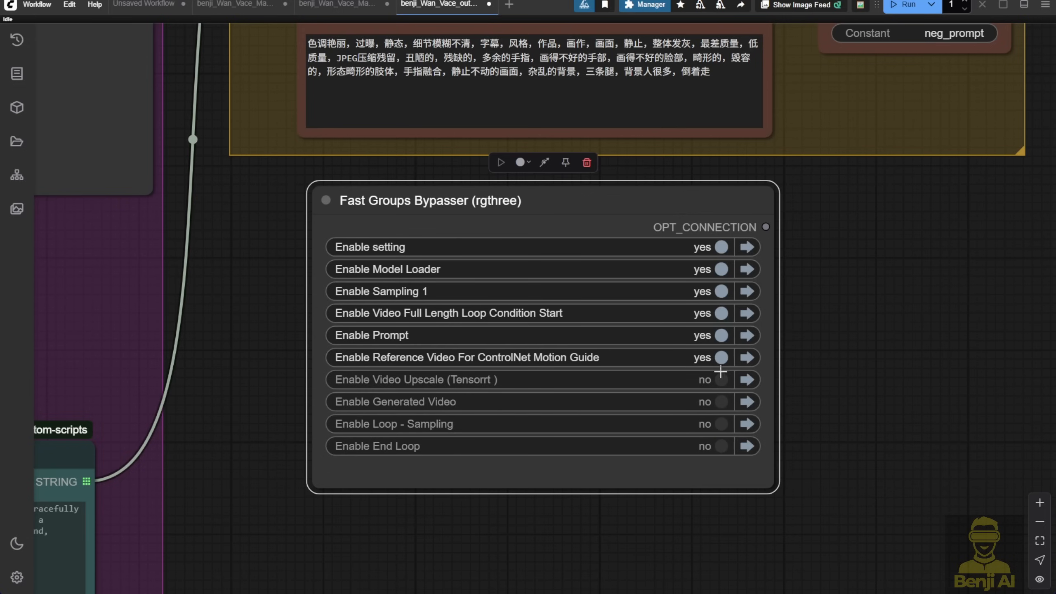
Step: Preview the padded 1280×720 frame, then enable Generated Video, Loop - Sampling and End Loop
left_click(711, 335)
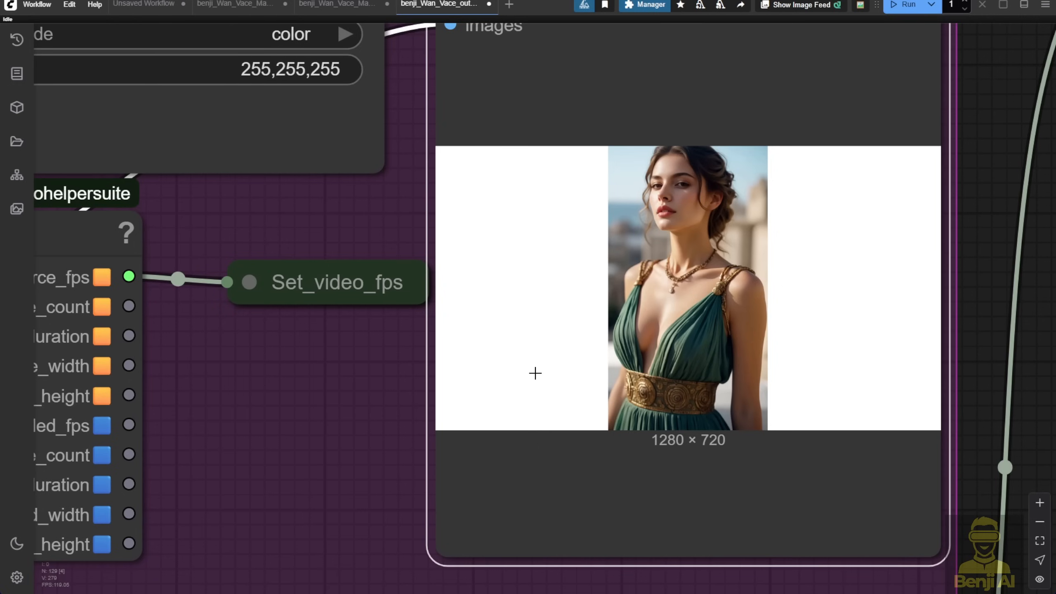
mouse_move(527, 390)
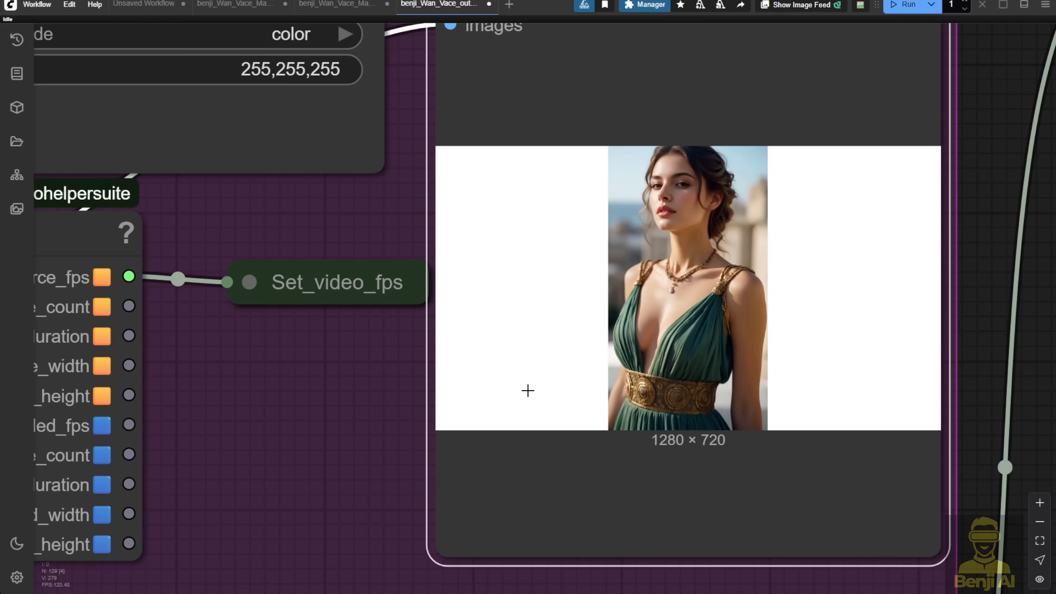
mouse_move(768, 312)
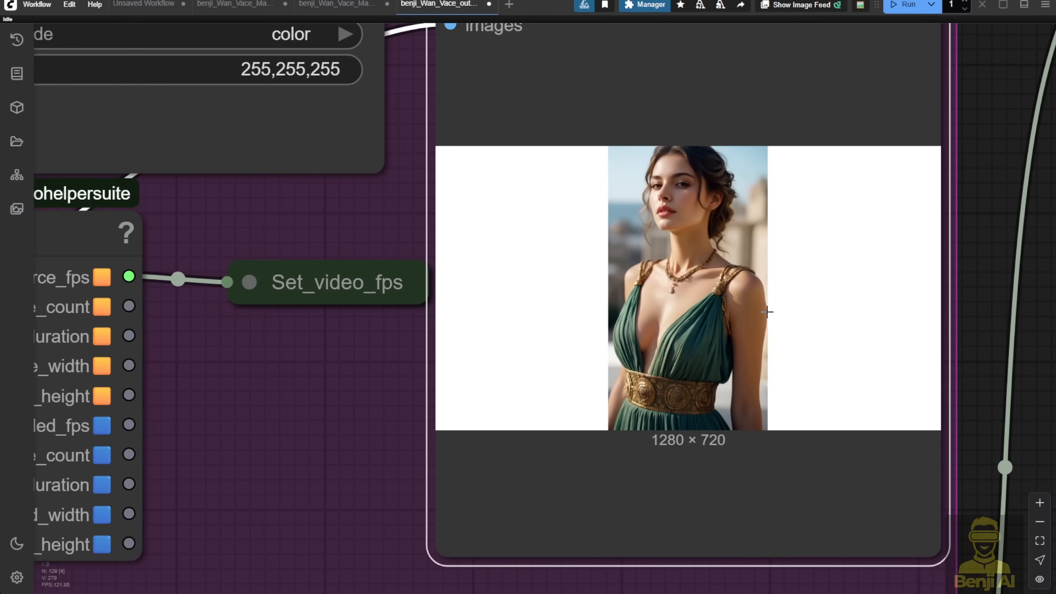
mouse_move(440, 159)
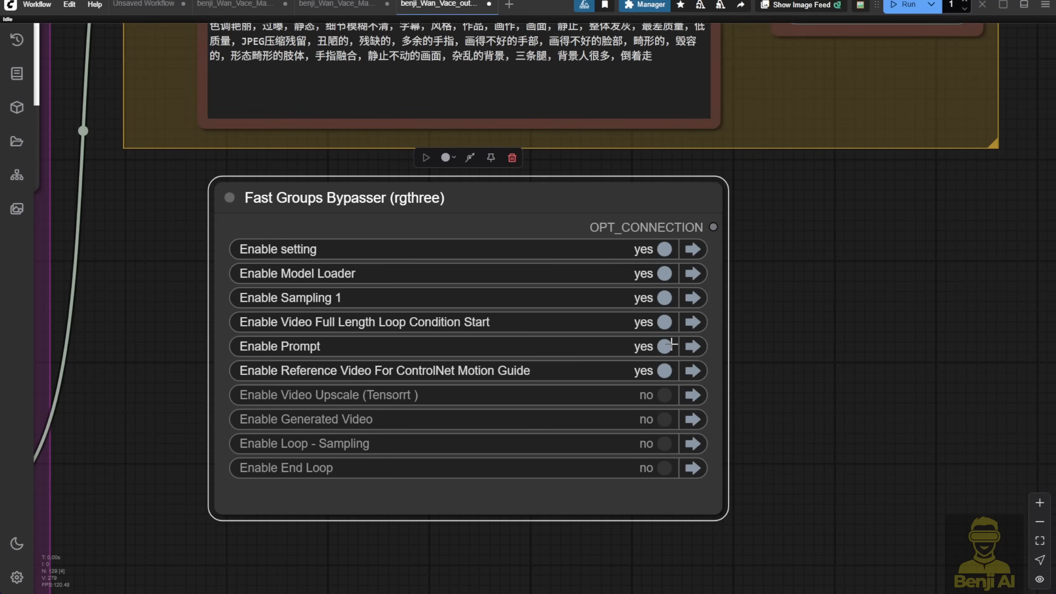
mouse_move(660, 395)
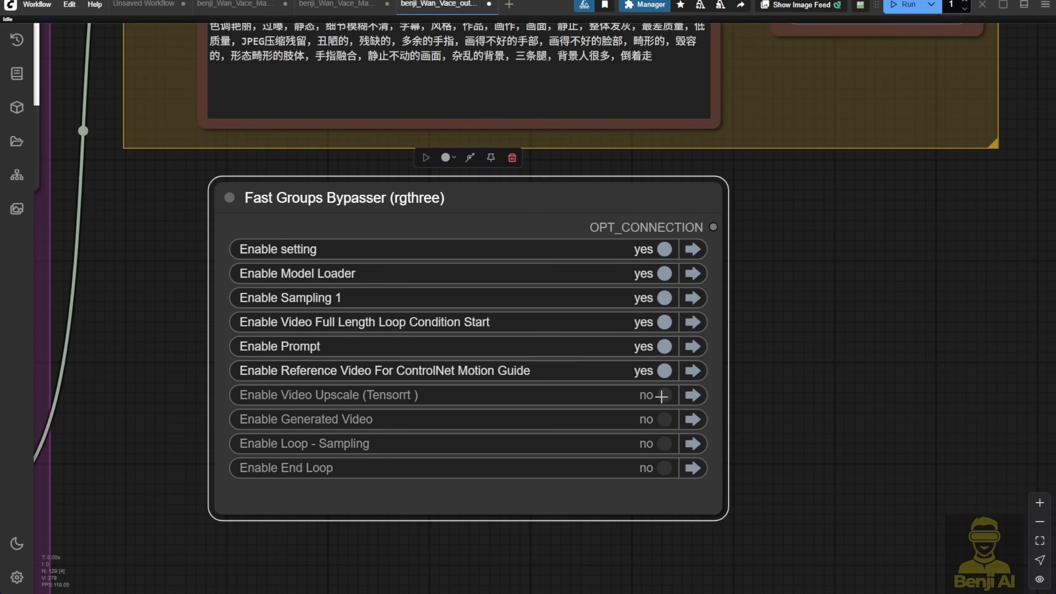
left_click(668, 419)
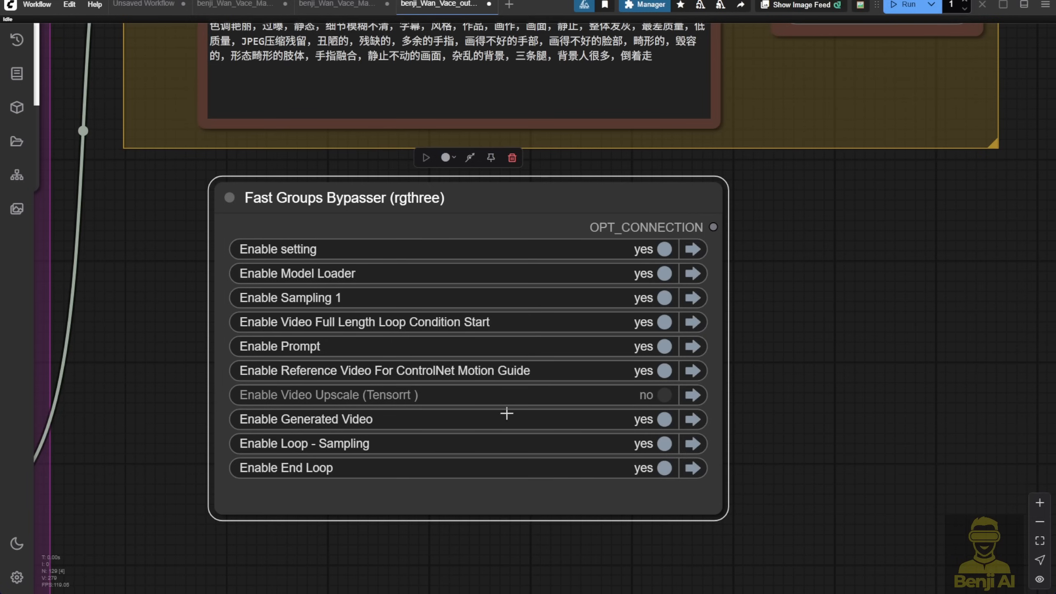
mouse_move(457, 461)
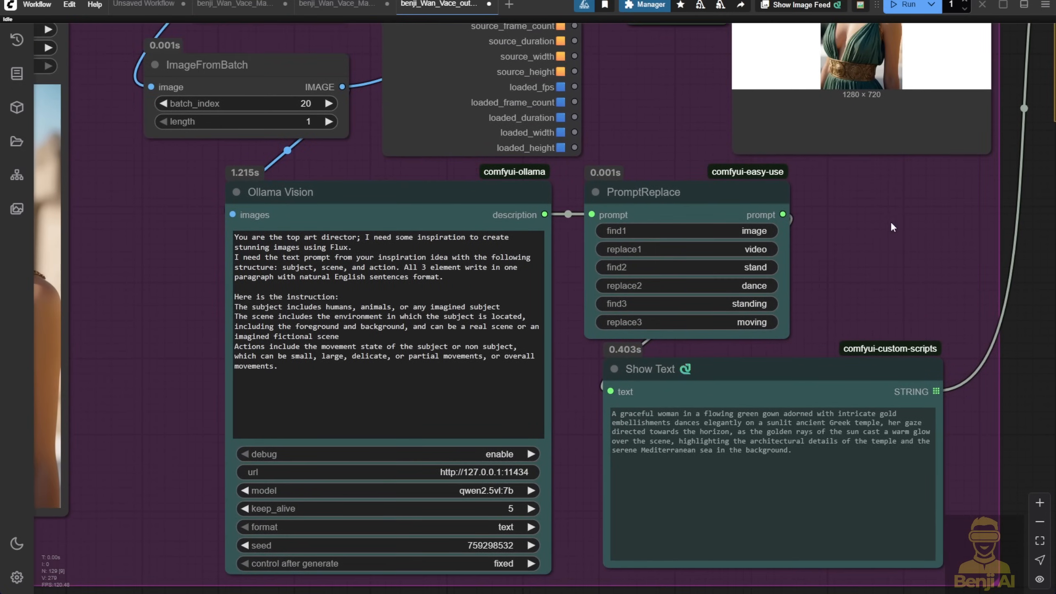
mouse_move(583, 493)
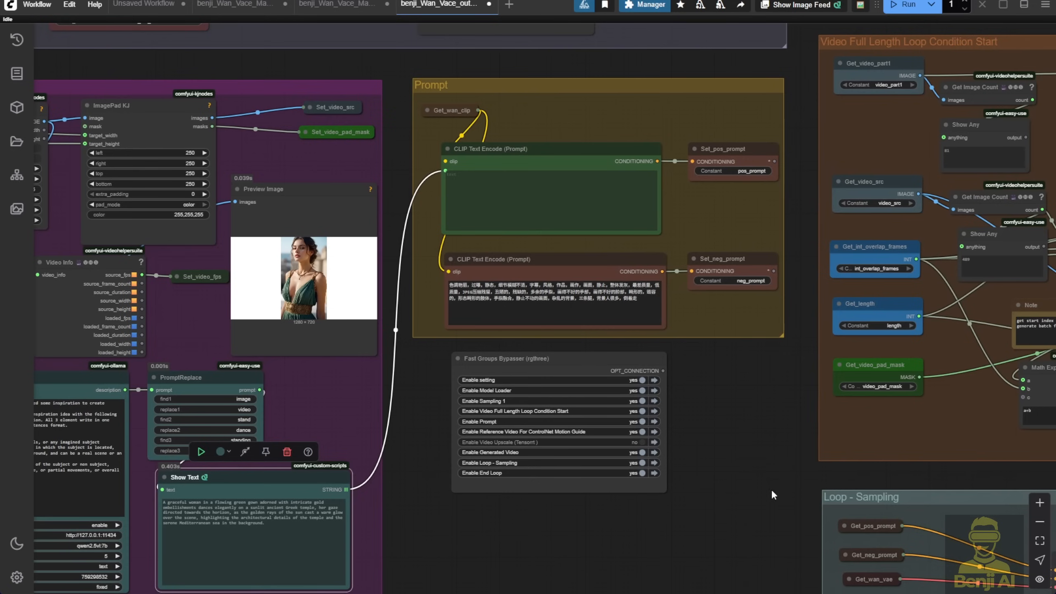
mouse_move(399, 445)
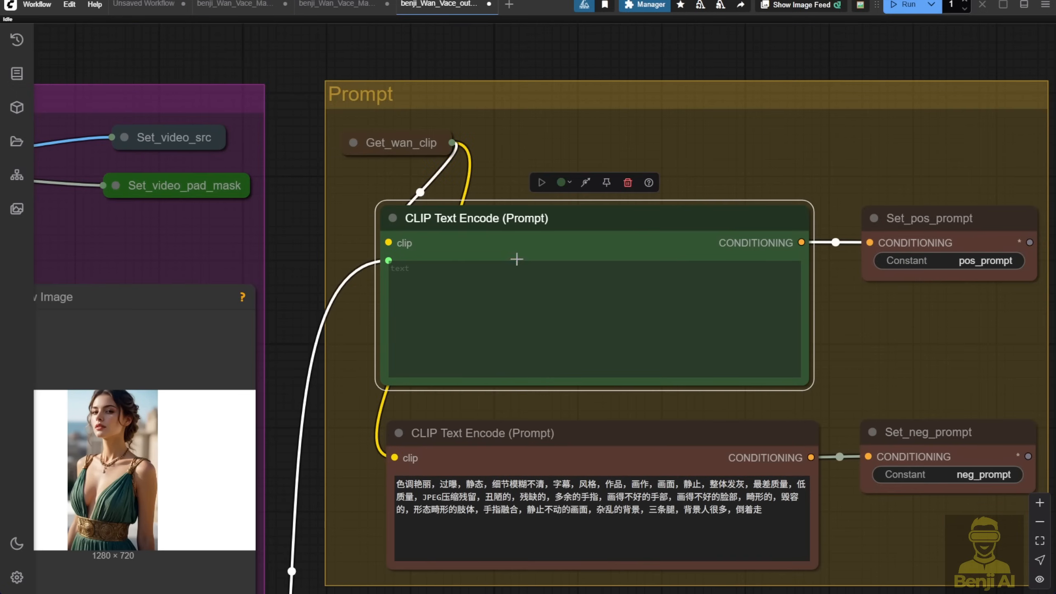
mouse_move(688, 170)
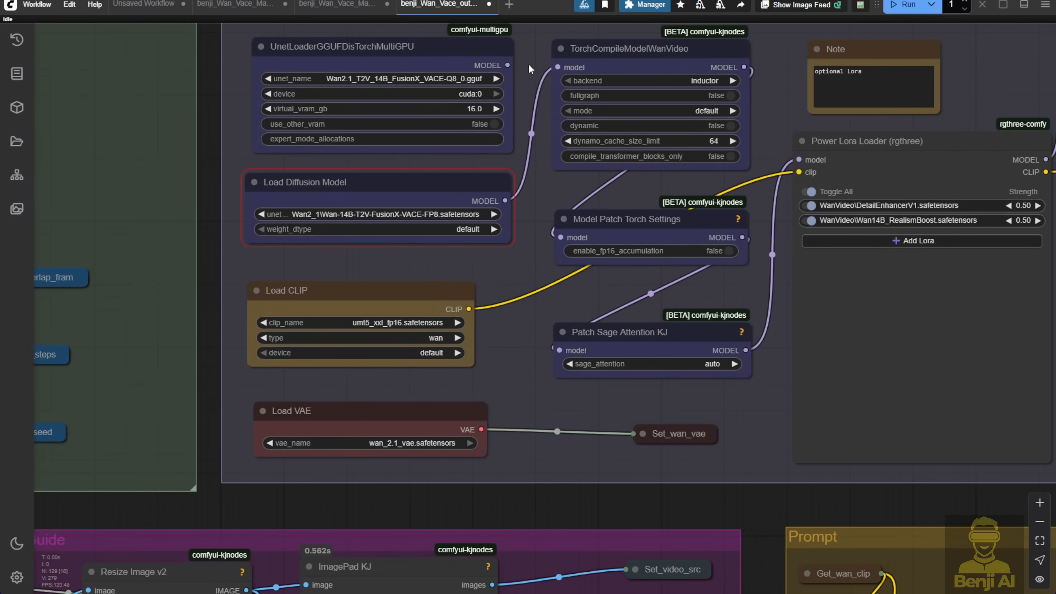
mouse_move(487, 270)
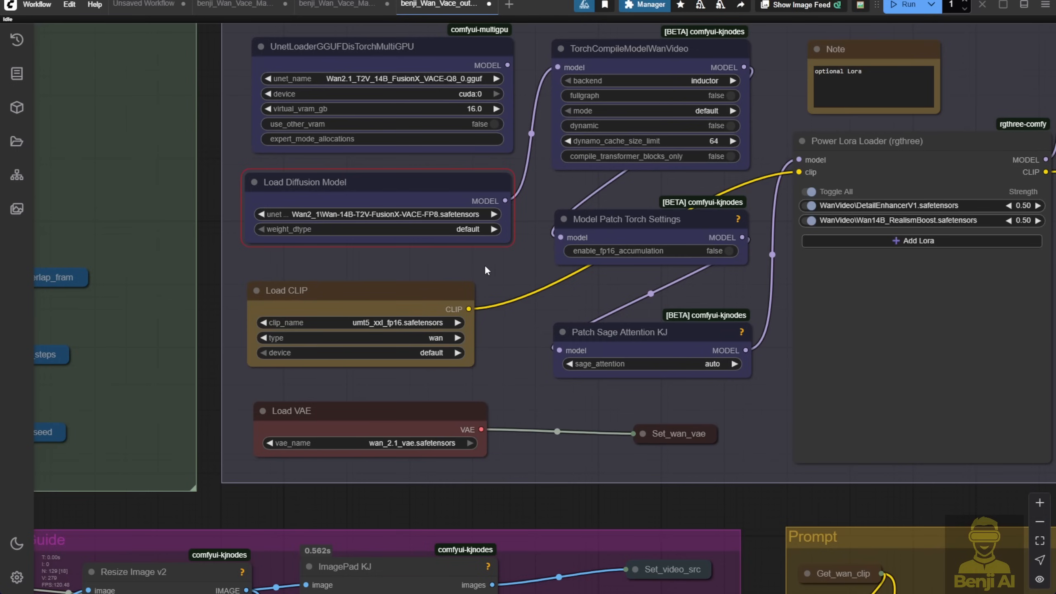
mouse_move(594, 297)
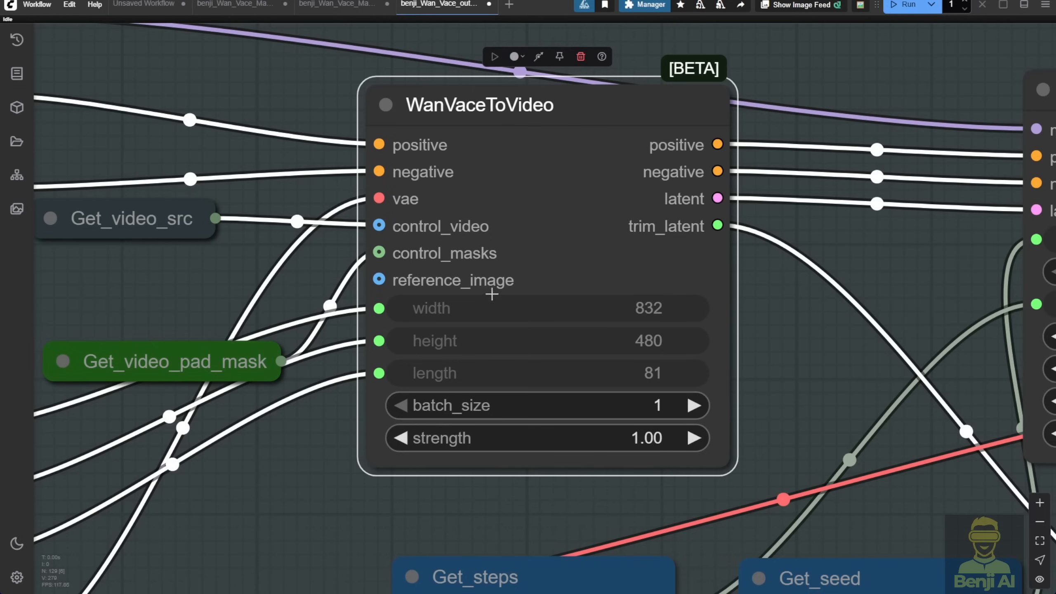
mouse_move(476, 259)
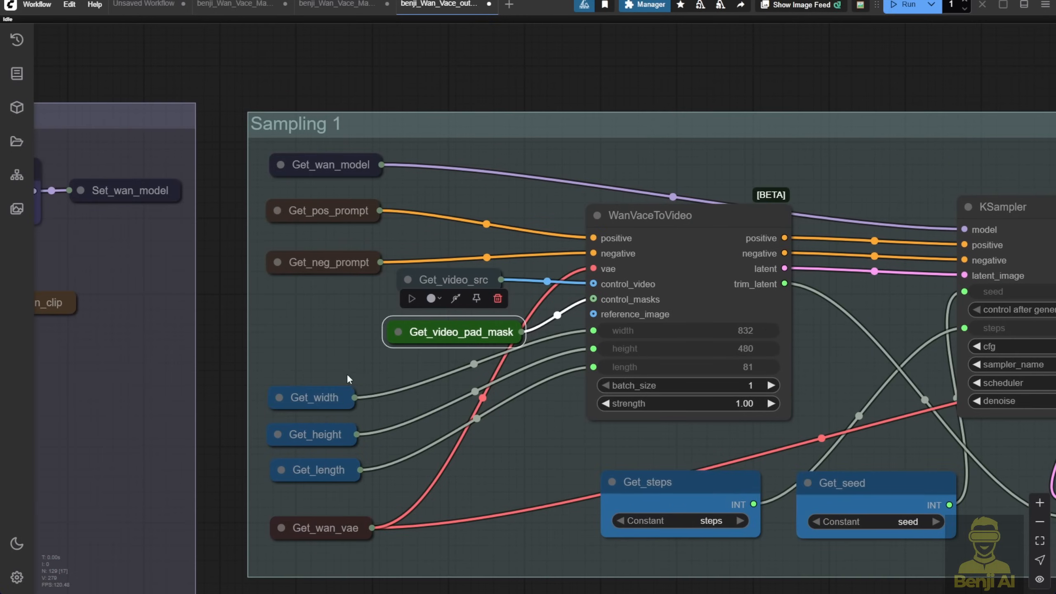
mouse_move(348, 350)
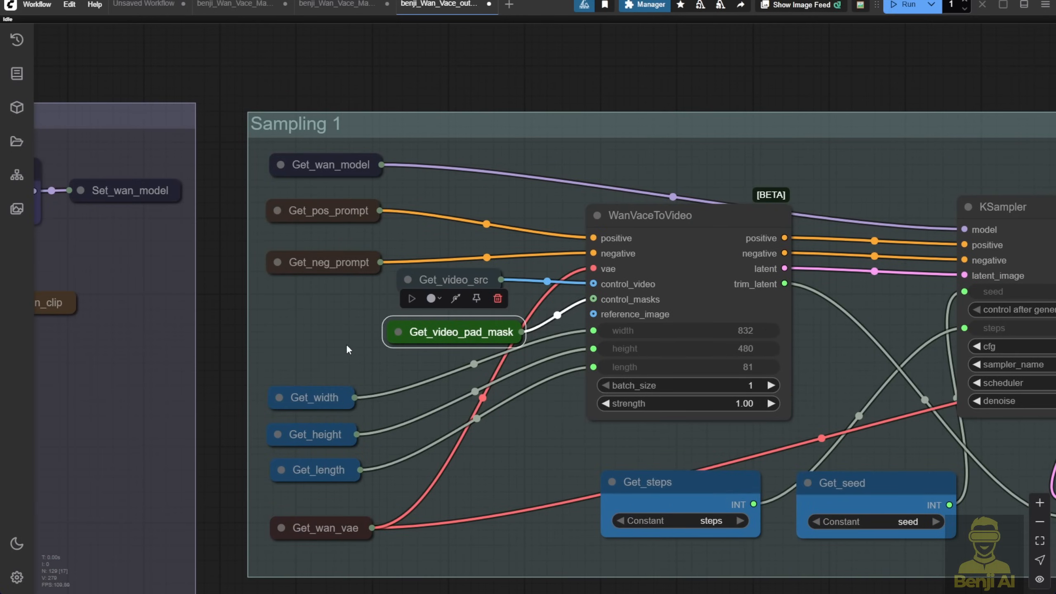
mouse_move(434, 243)
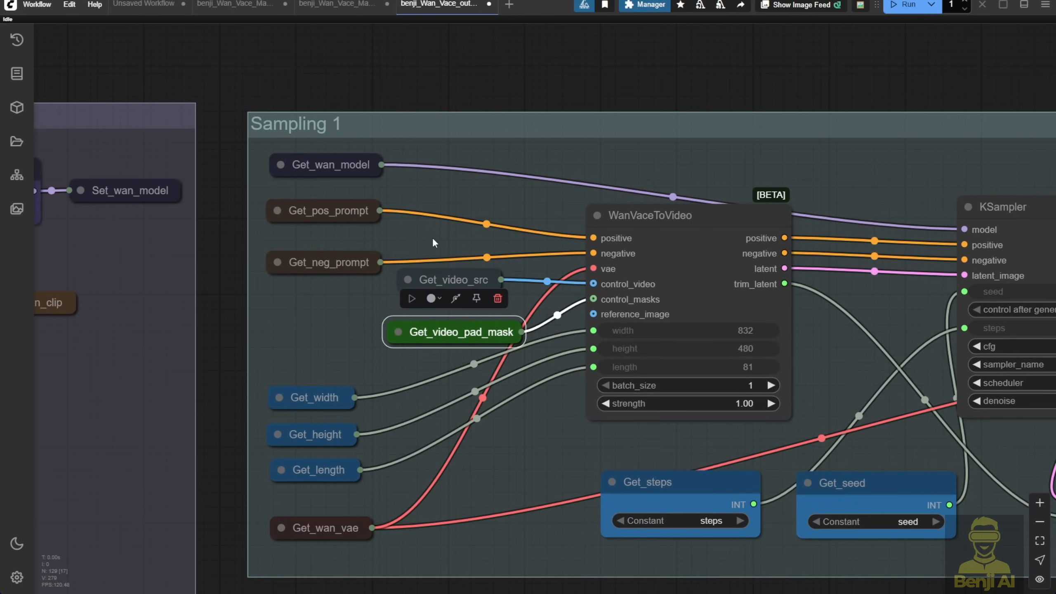
mouse_move(609, 159)
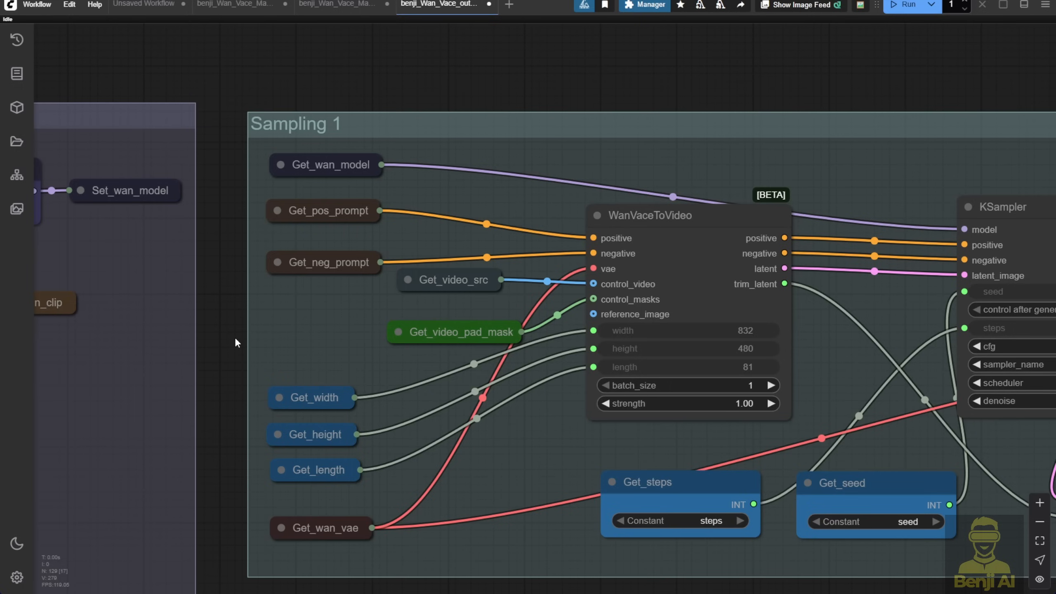
mouse_move(232, 337)
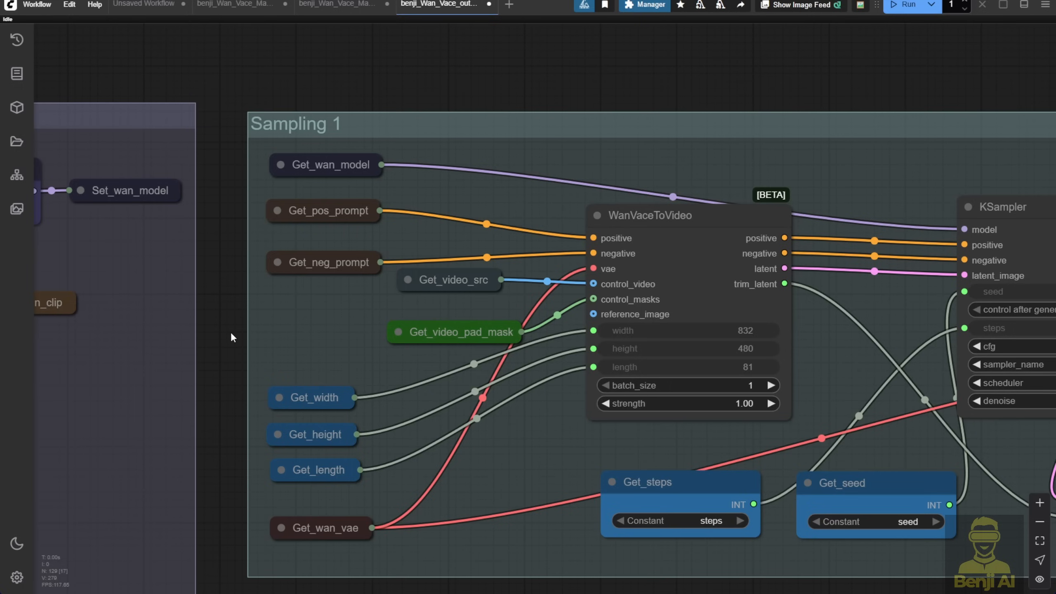
mouse_move(256, 338)
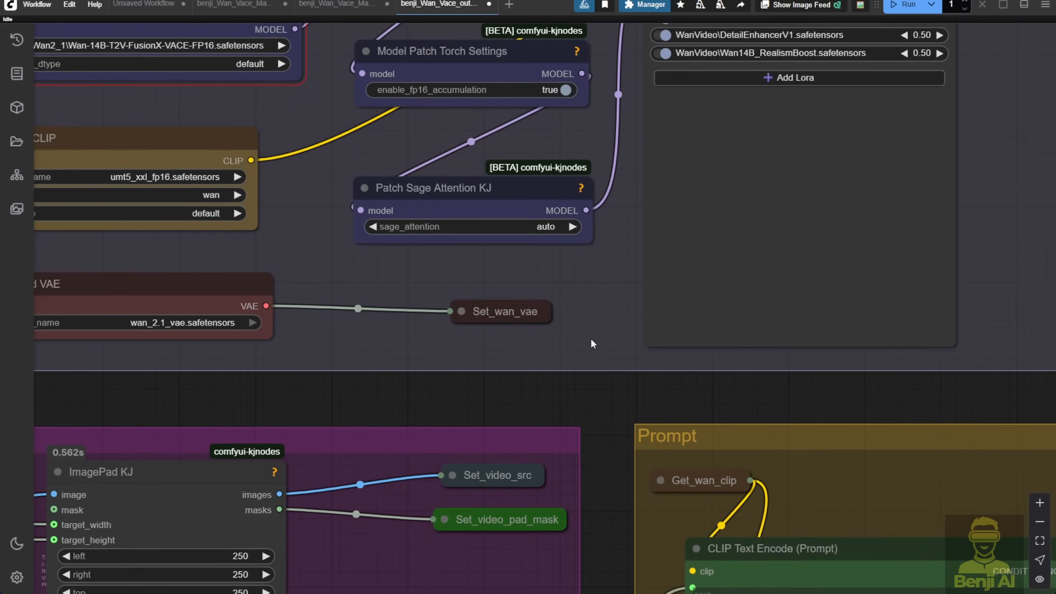
Step: Pan down to the loop section to follow generation into loop sampling
scroll("down", 3)
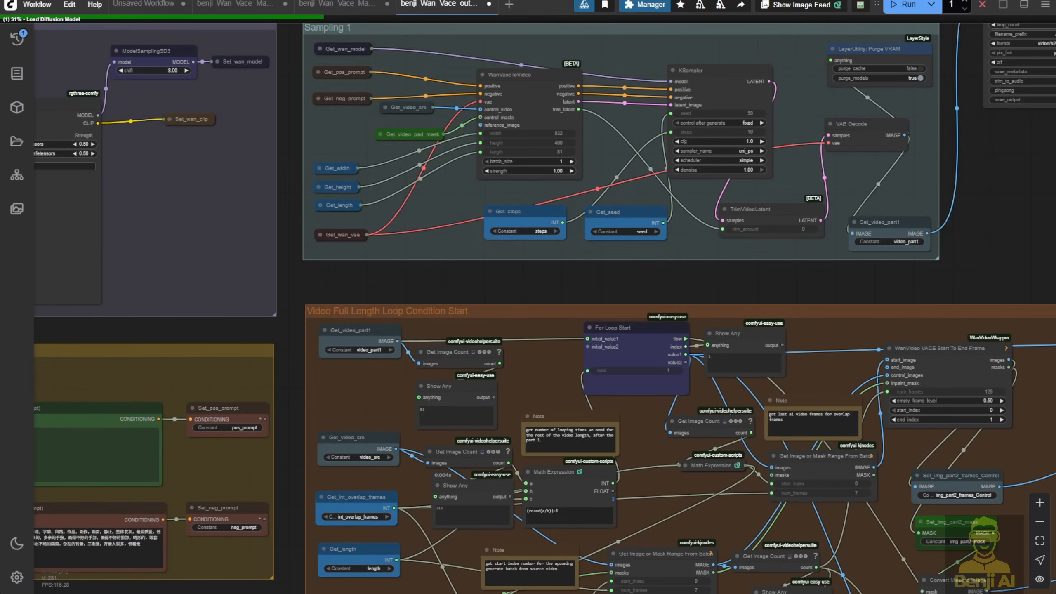
scroll("up", 3)
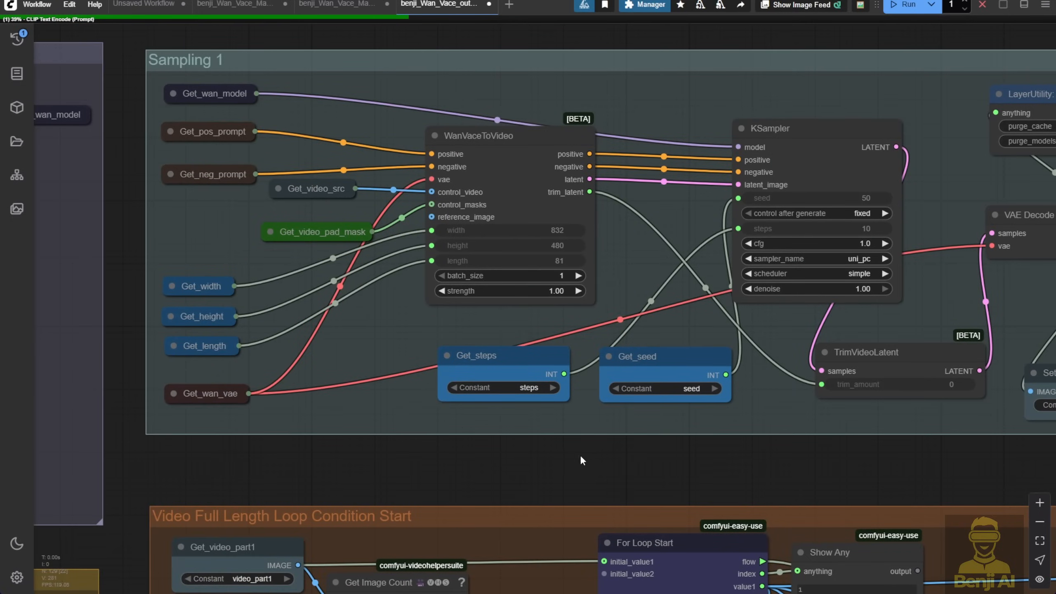
mouse_move(538, 440)
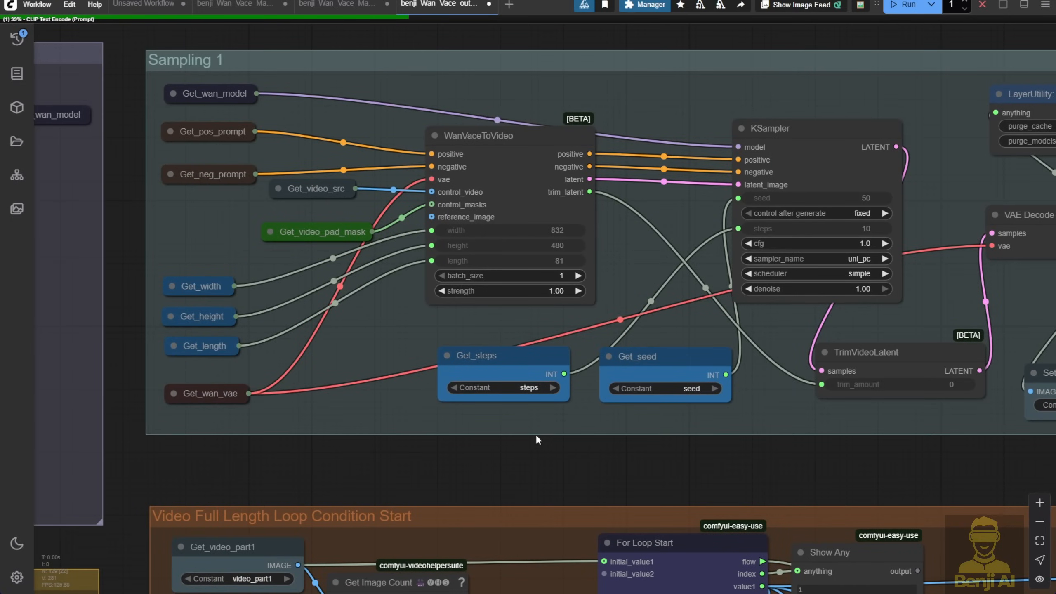
scroll("down", 3)
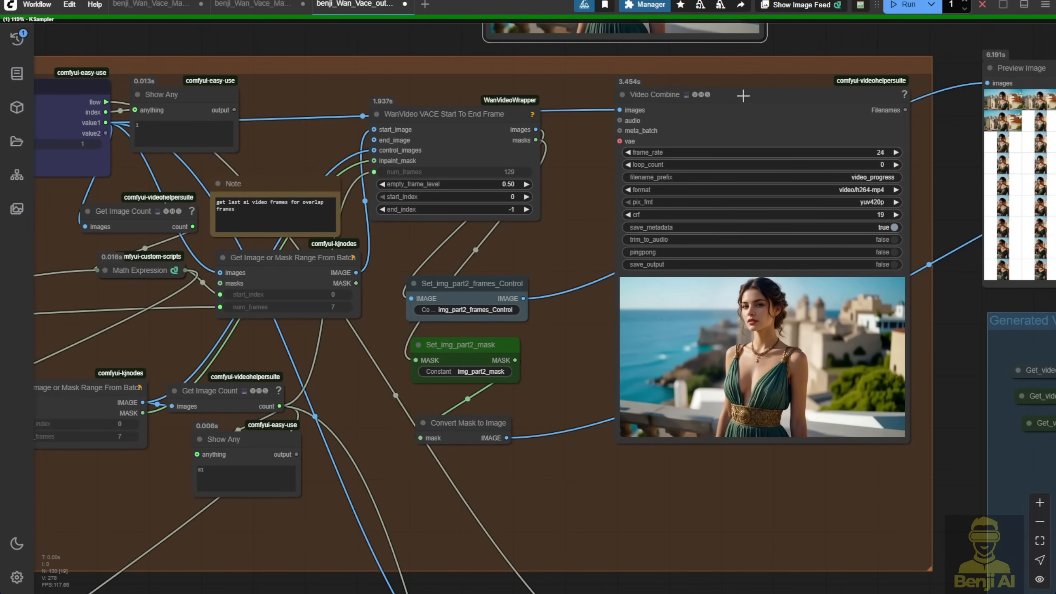
scroll("down", 3)
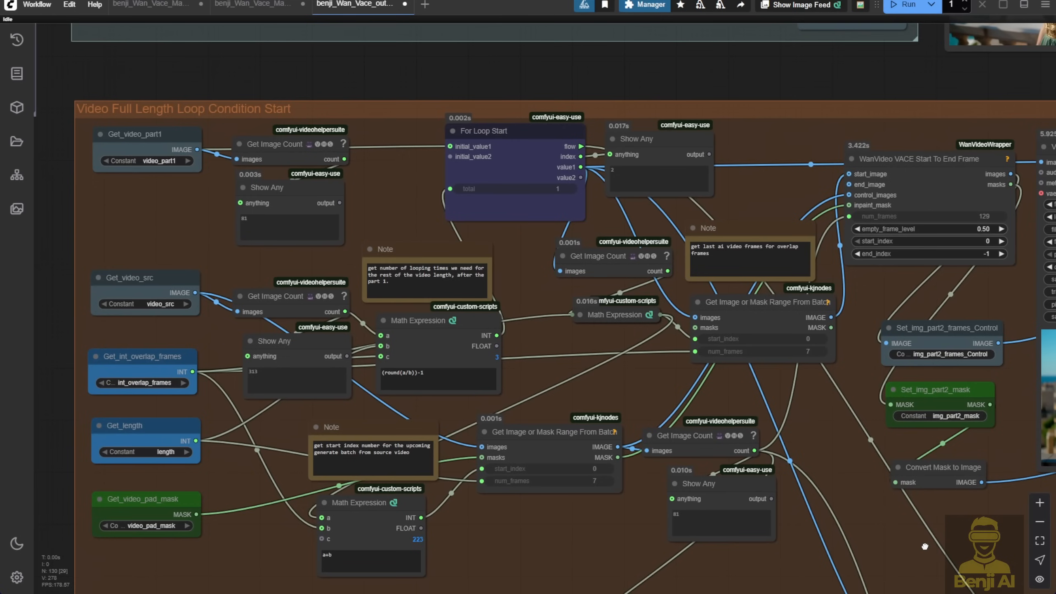
scroll("up", 3)
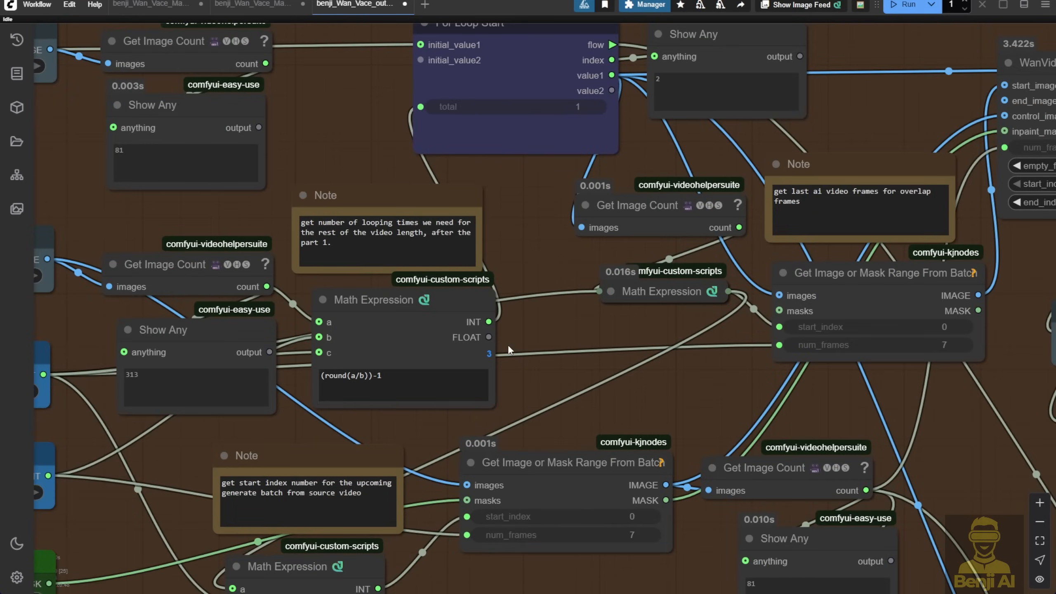
scroll("down", 3)
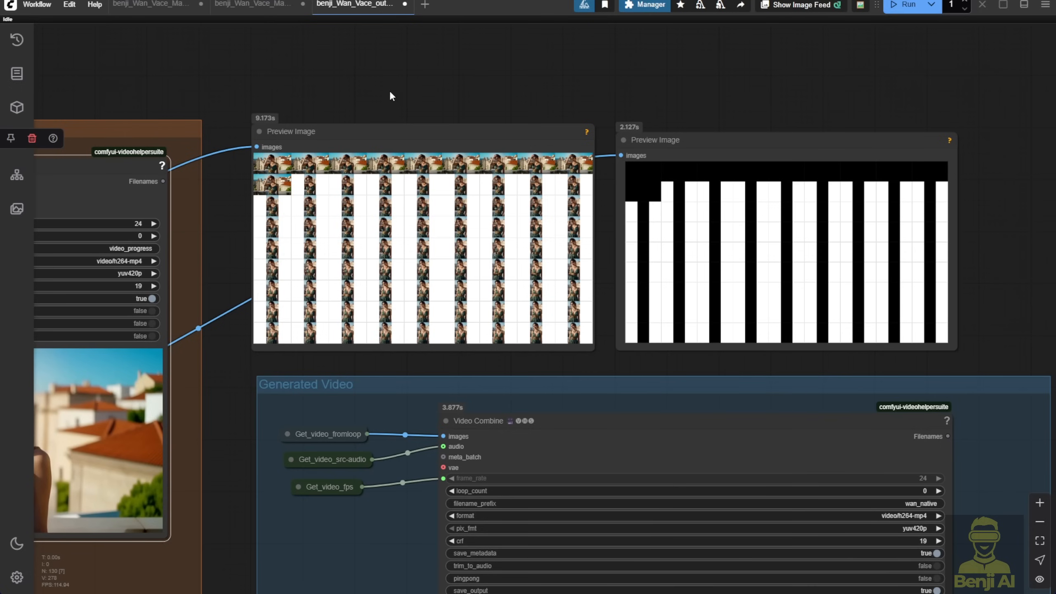
mouse_move(327, 68)
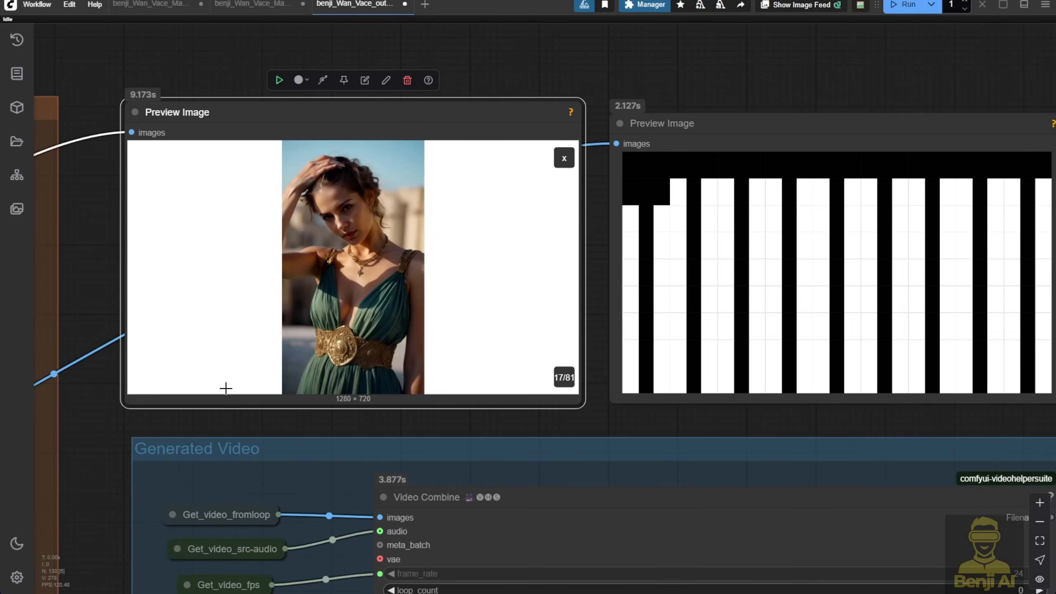
mouse_move(589, 187)
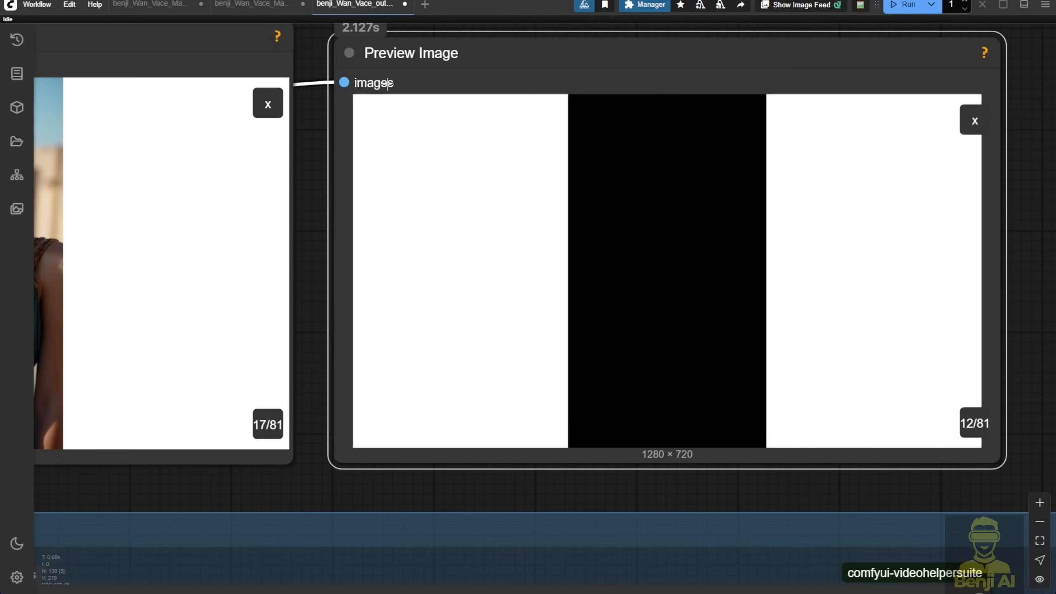
mouse_move(524, 304)
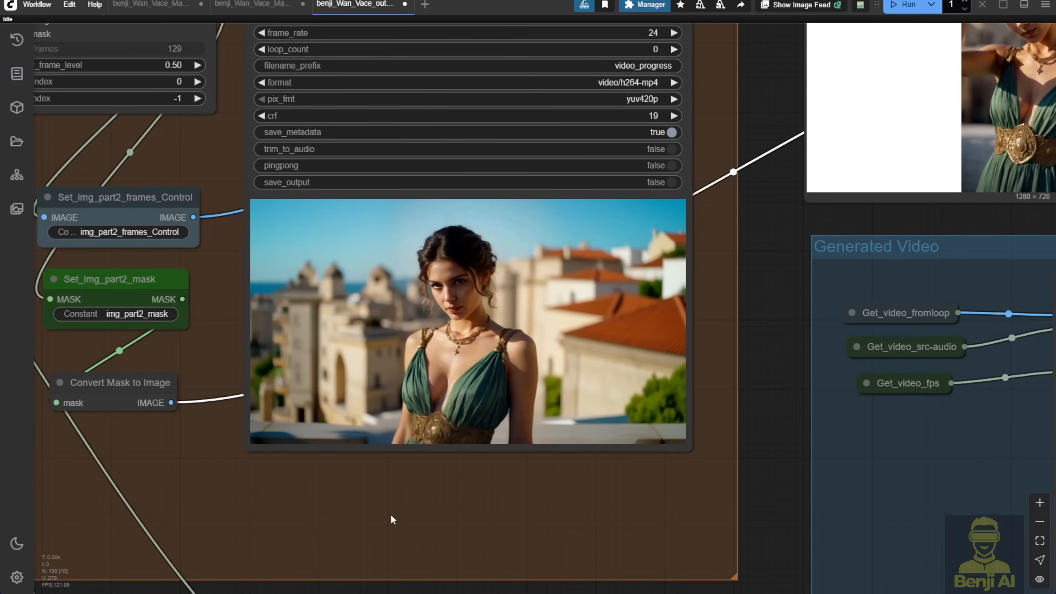
mouse_move(686, 450)
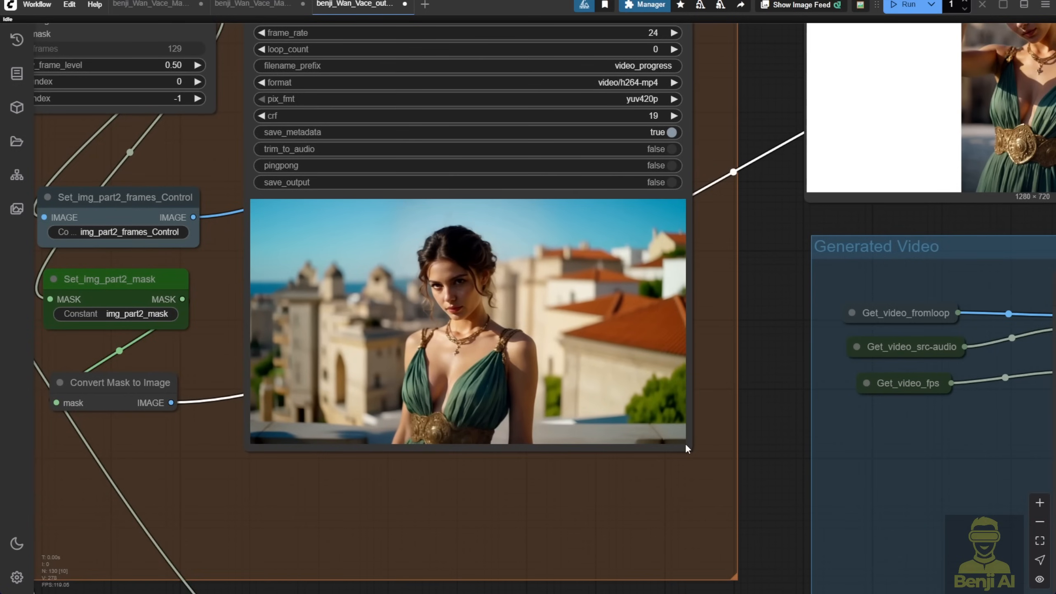
mouse_move(701, 374)
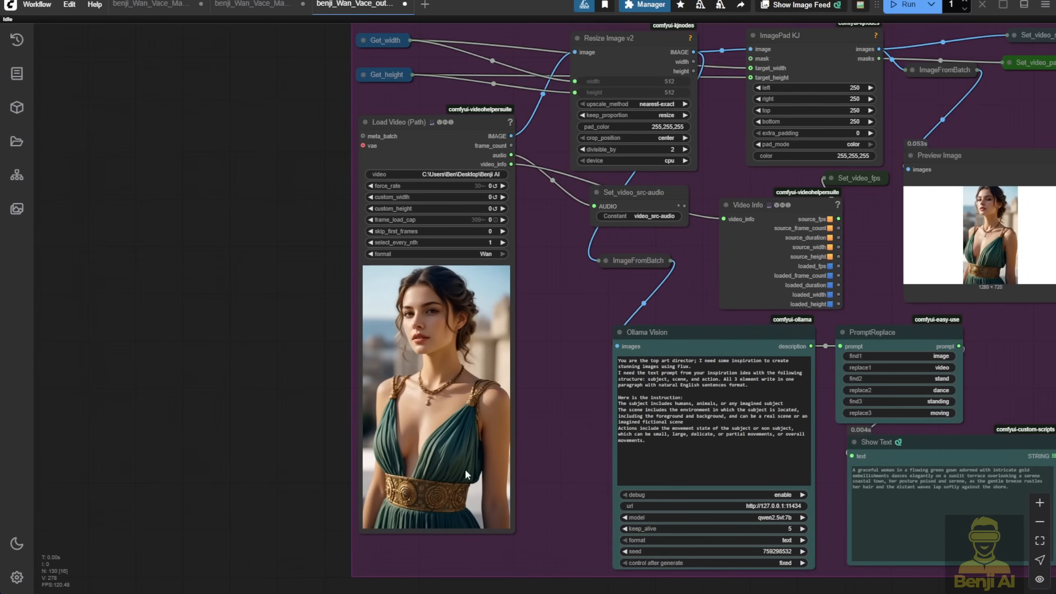
mouse_move(535, 358)
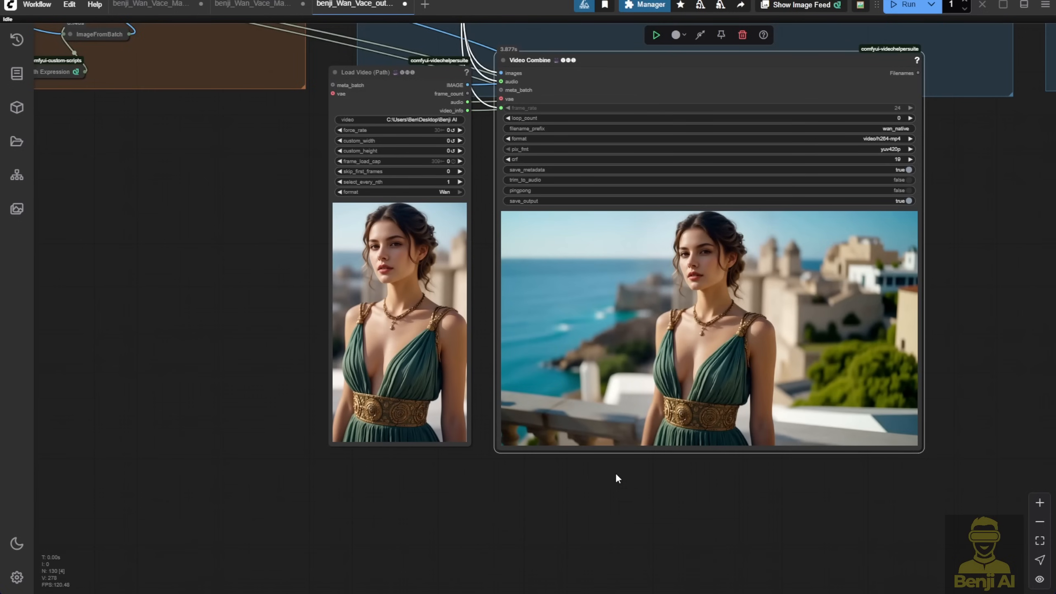
mouse_move(492, 280)
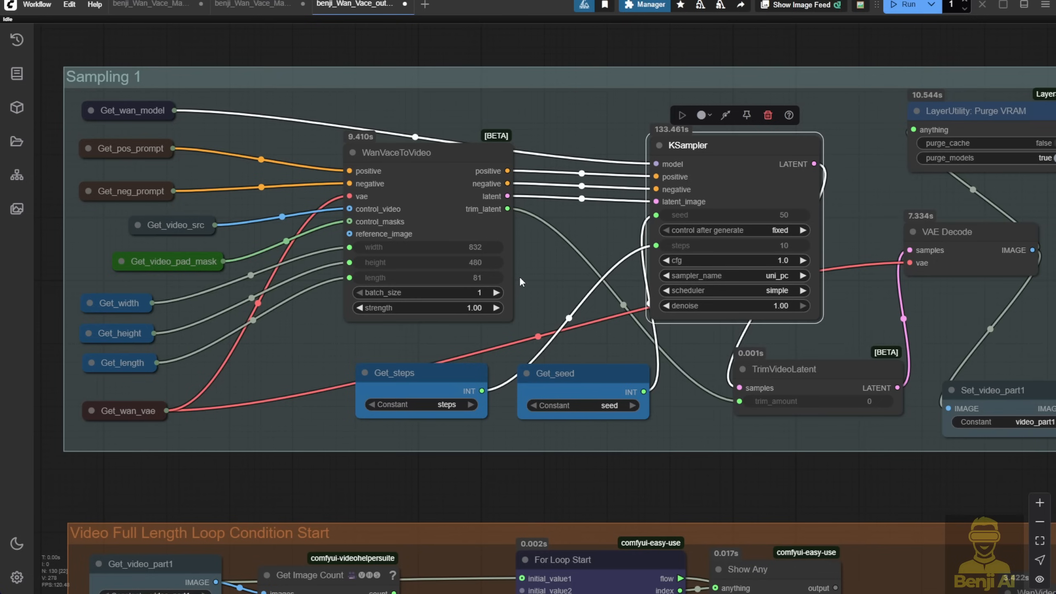
Step: Switch to the dancing-man workflow tab showing GroundingDINO SAM segmentation
left_click(252, 4)
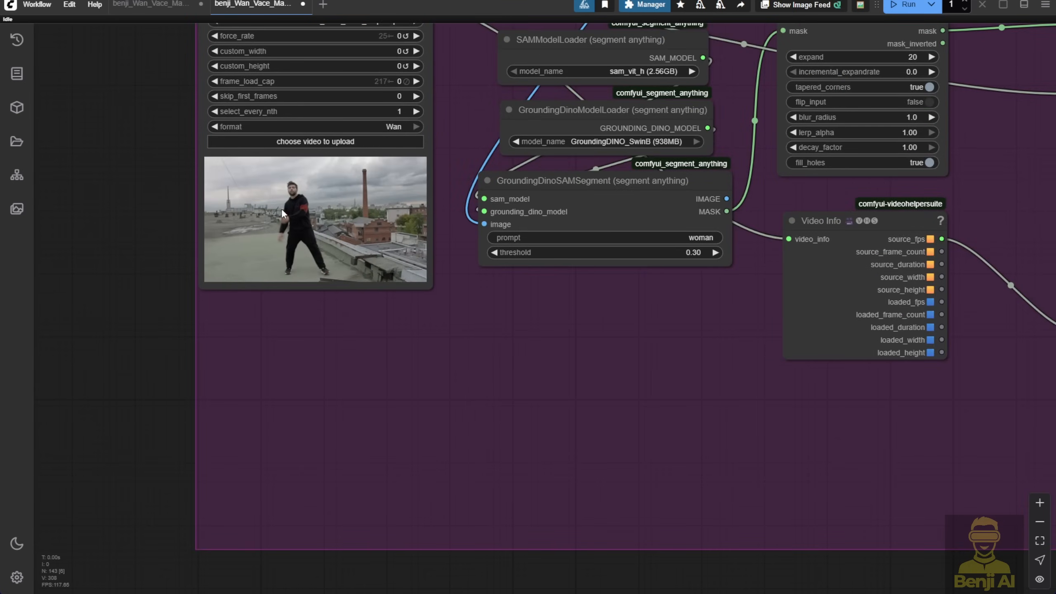
mouse_move(341, 189)
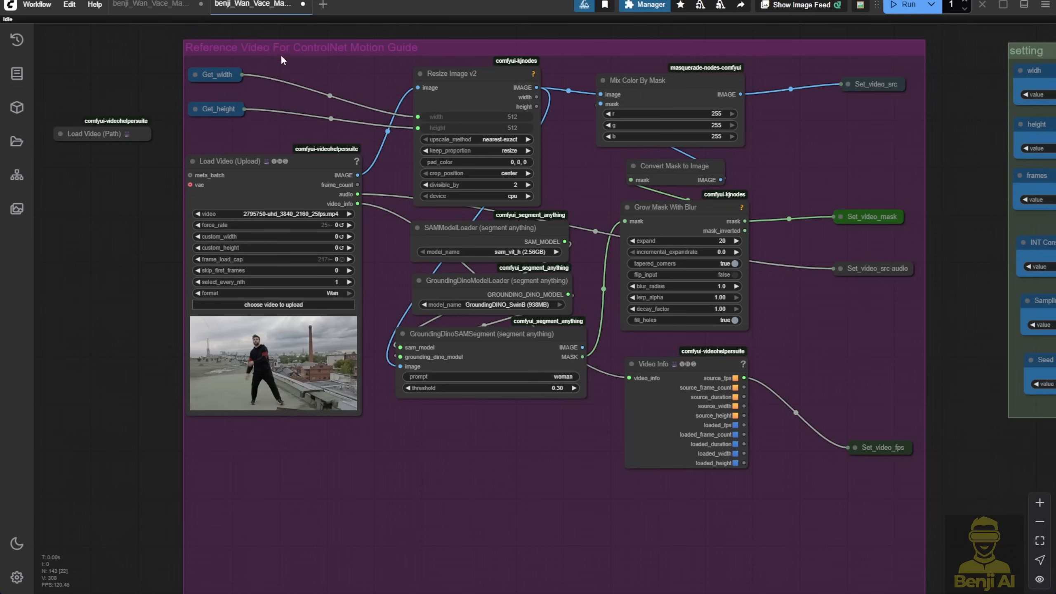
mouse_move(554, 277)
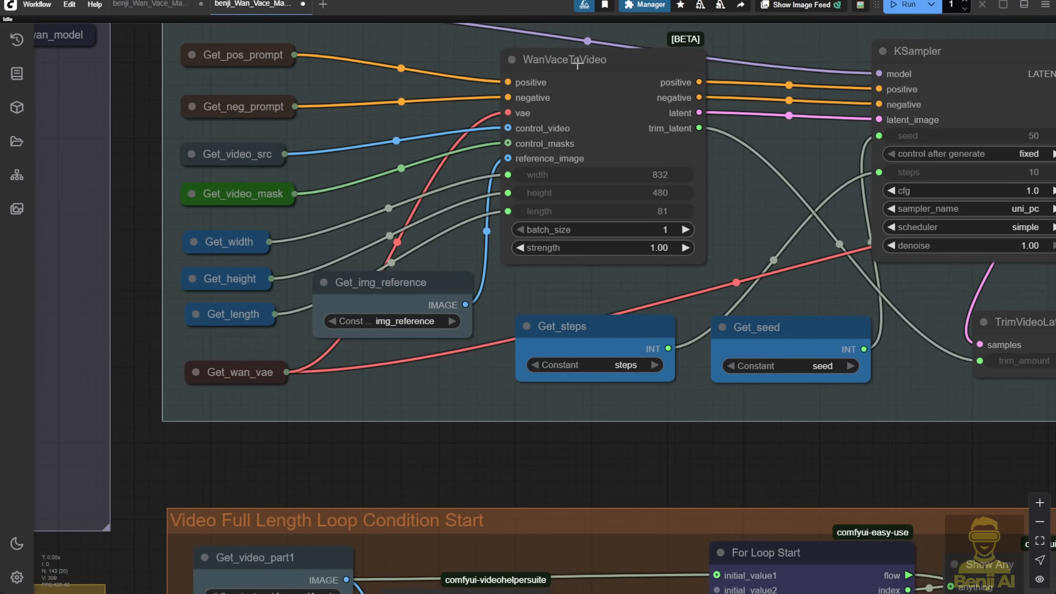
left_click(565, 59)
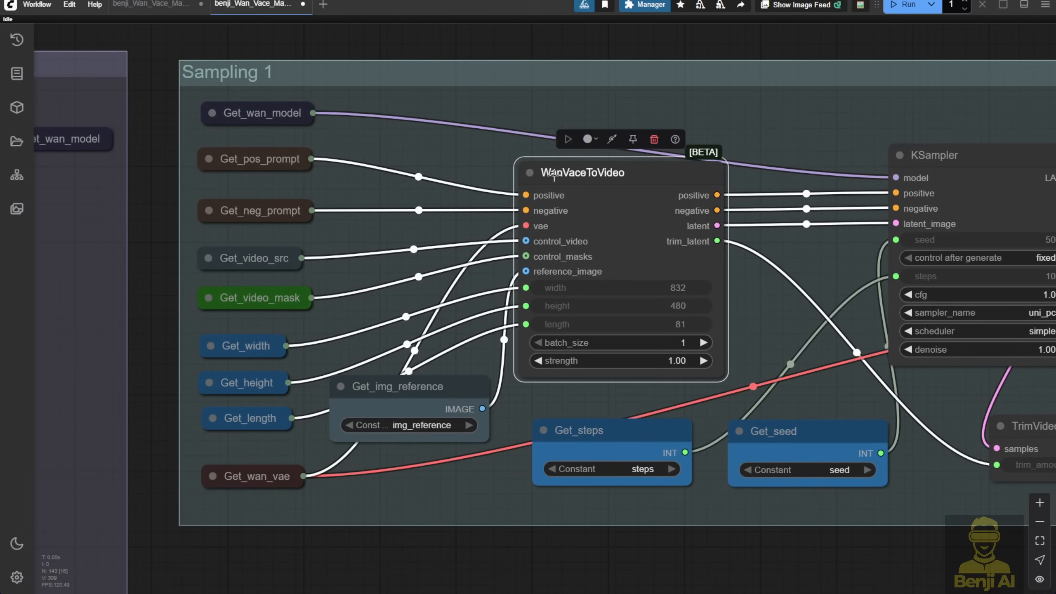
scroll("down", 3)
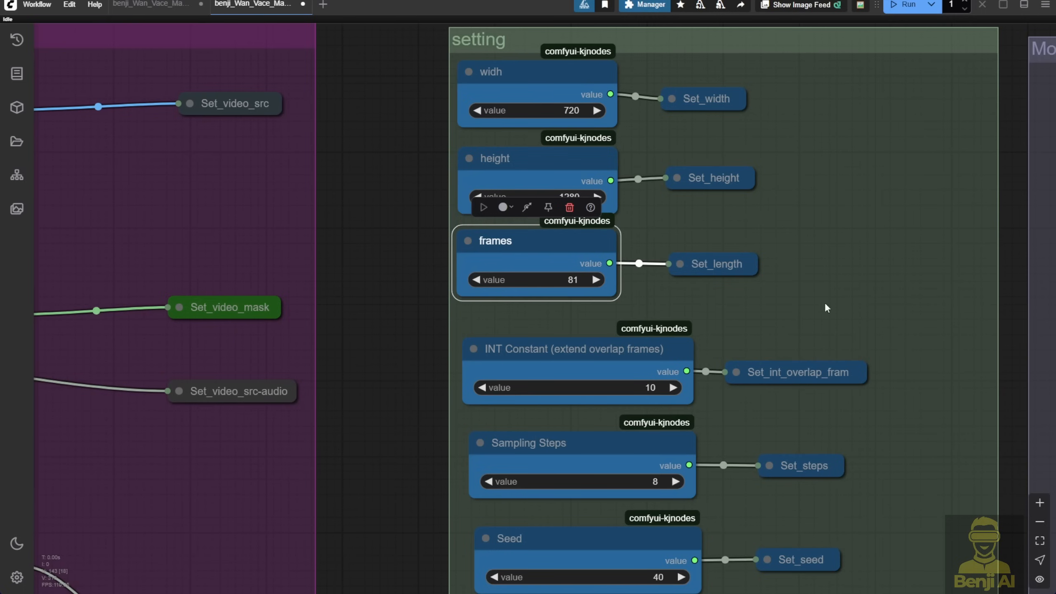
mouse_move(920, 426)
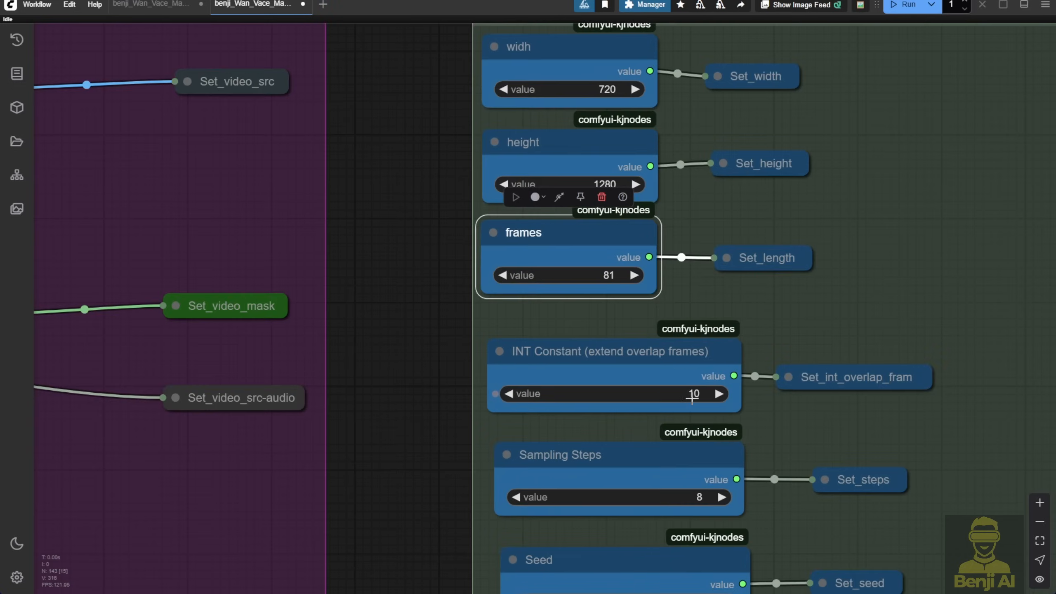
mouse_move(615, 362)
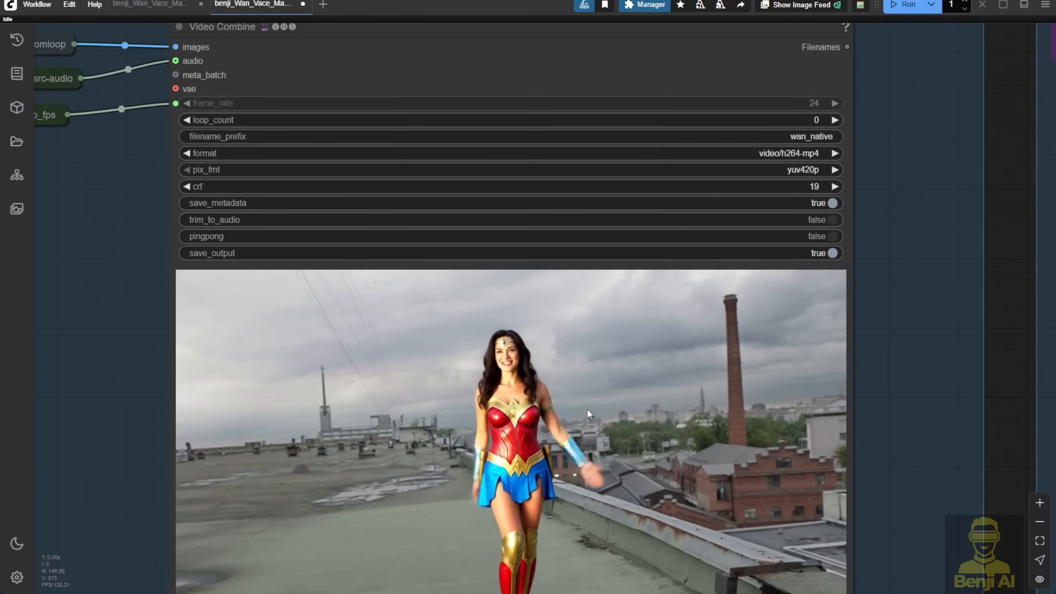
scroll("up", 3)
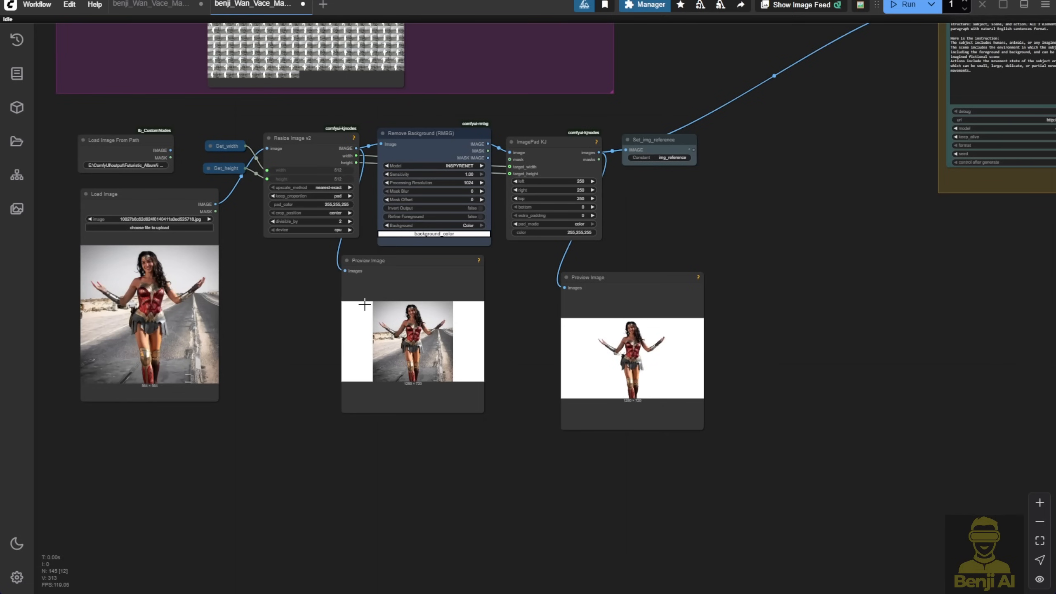
left_click(802, 4)
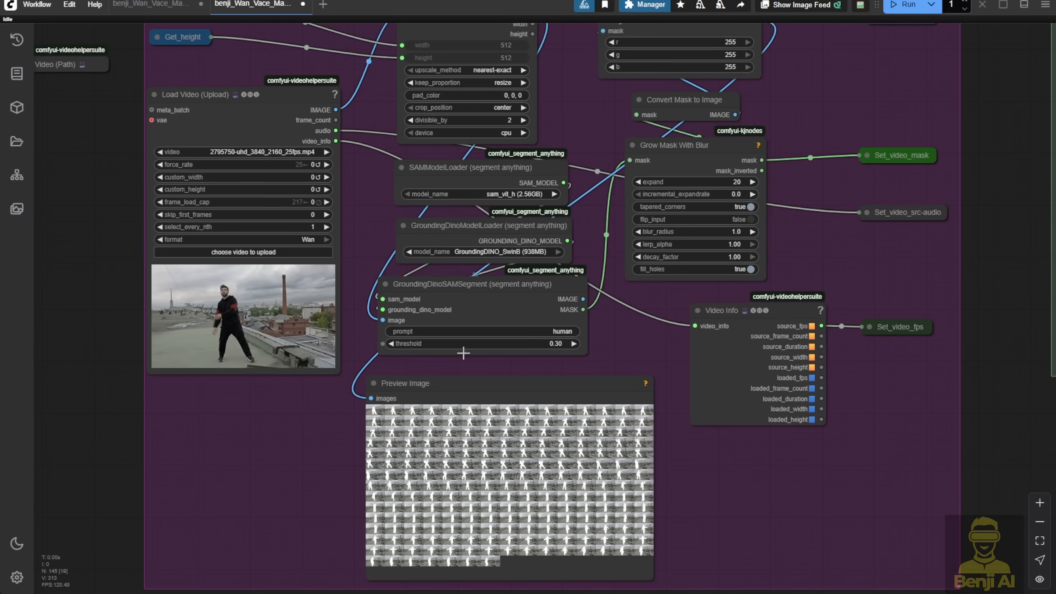
left_click(411, 383)
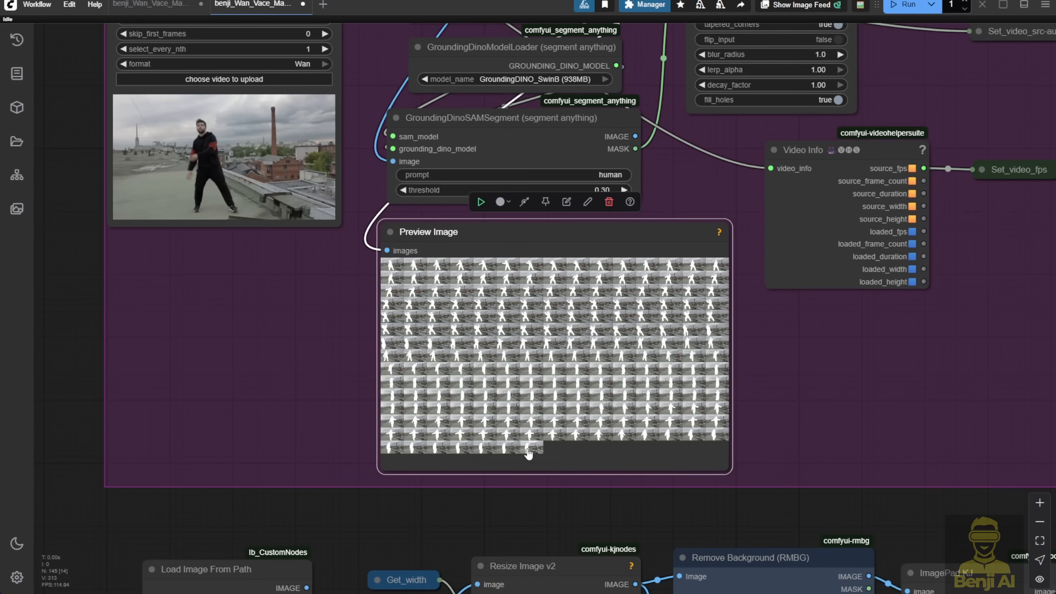
scroll("down", 3)
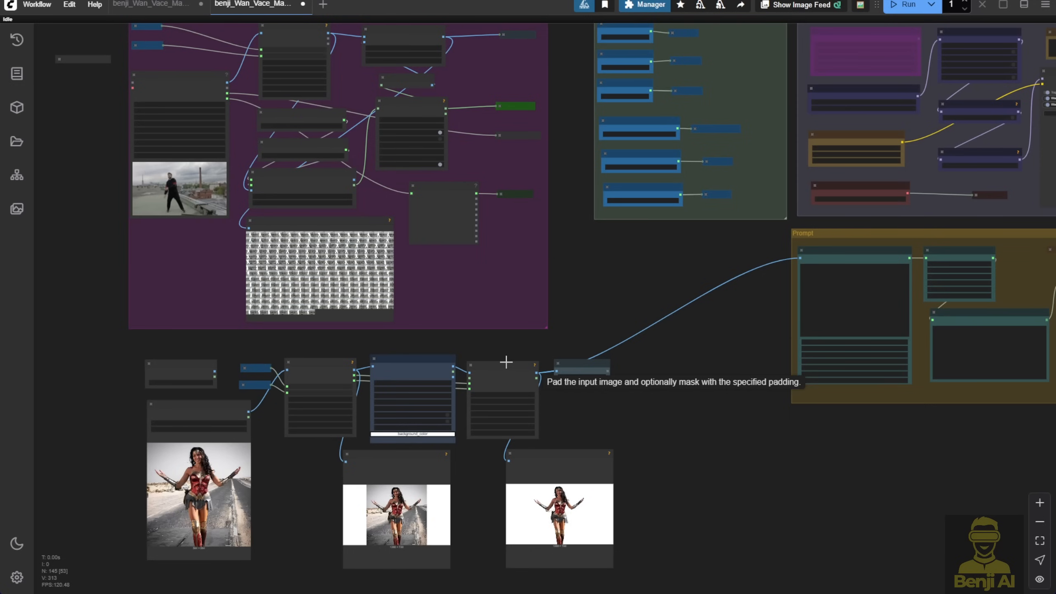
mouse_move(429, 389)
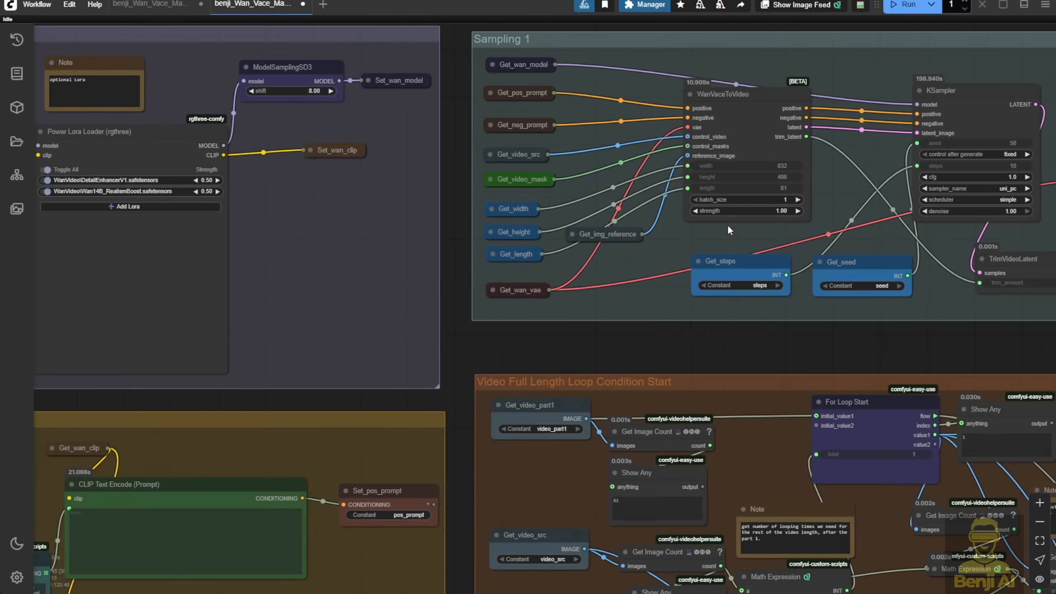
mouse_move(520, 347)
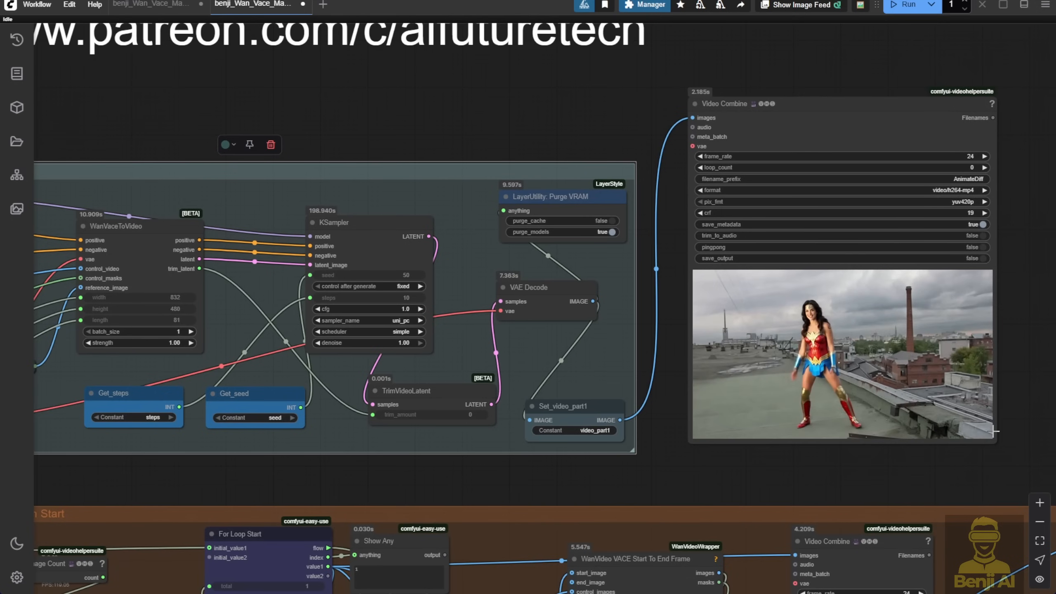
mouse_move(837, 255)
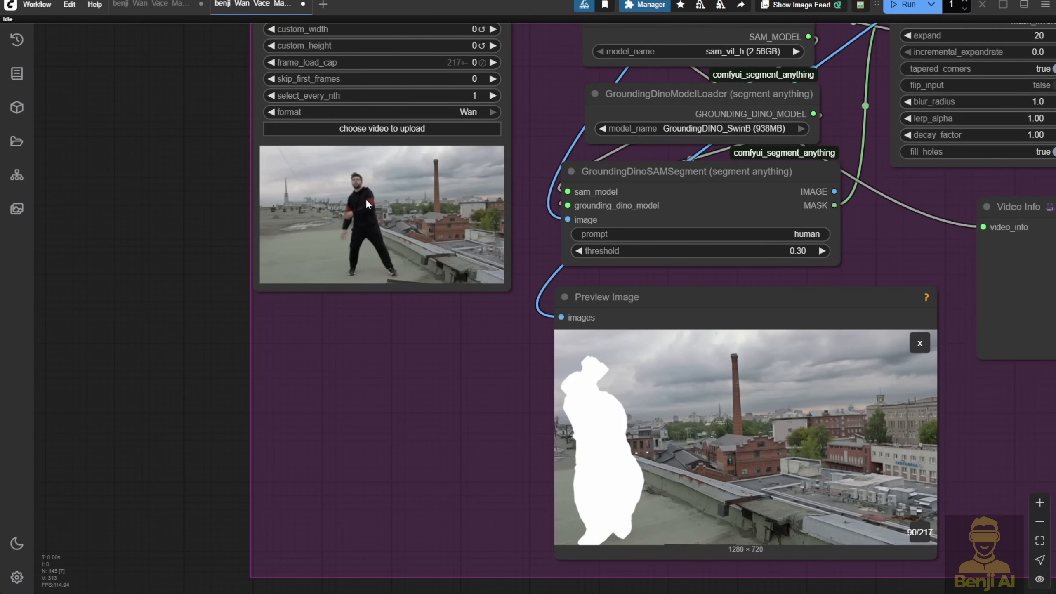
mouse_move(352, 260)
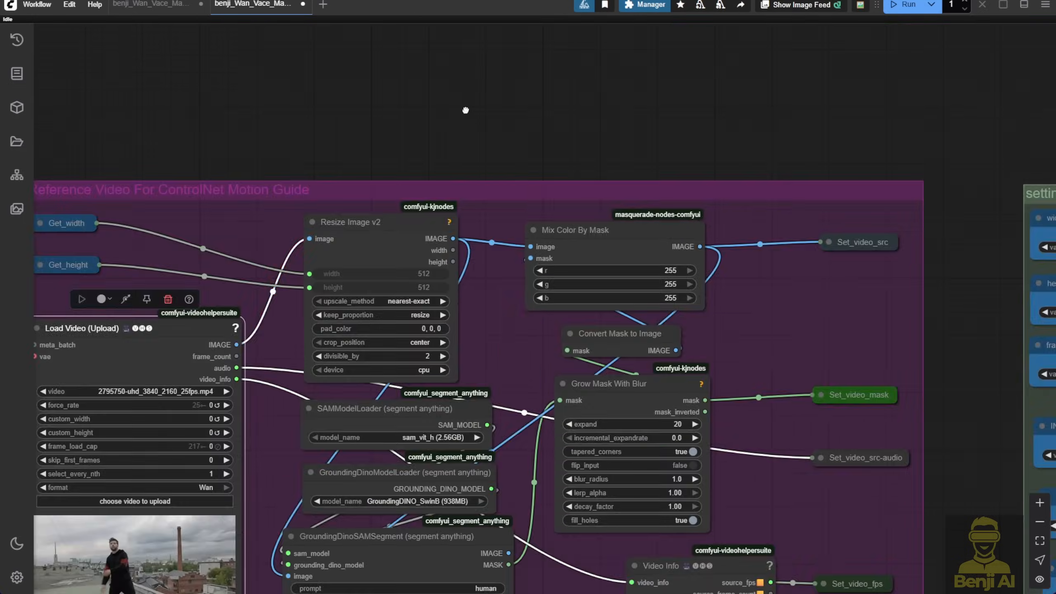
double_click(466, 111)
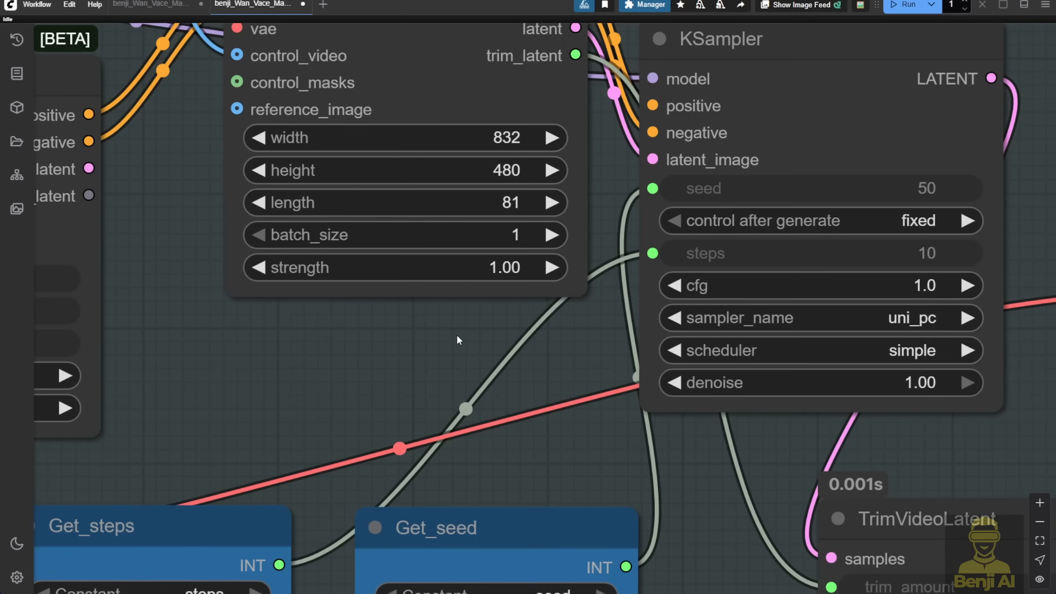
mouse_move(483, 337)
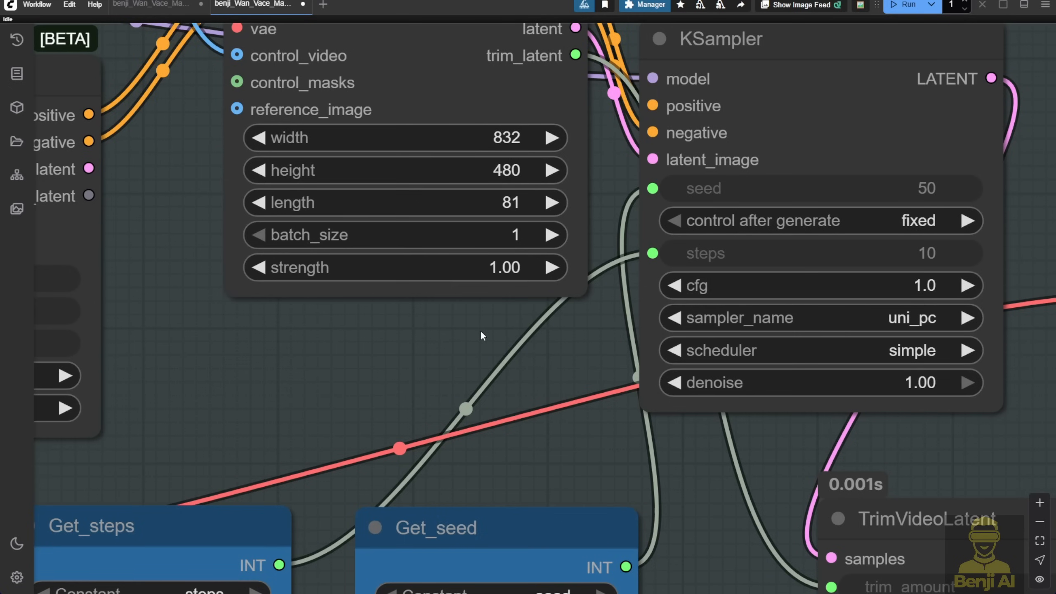
mouse_move(456, 274)
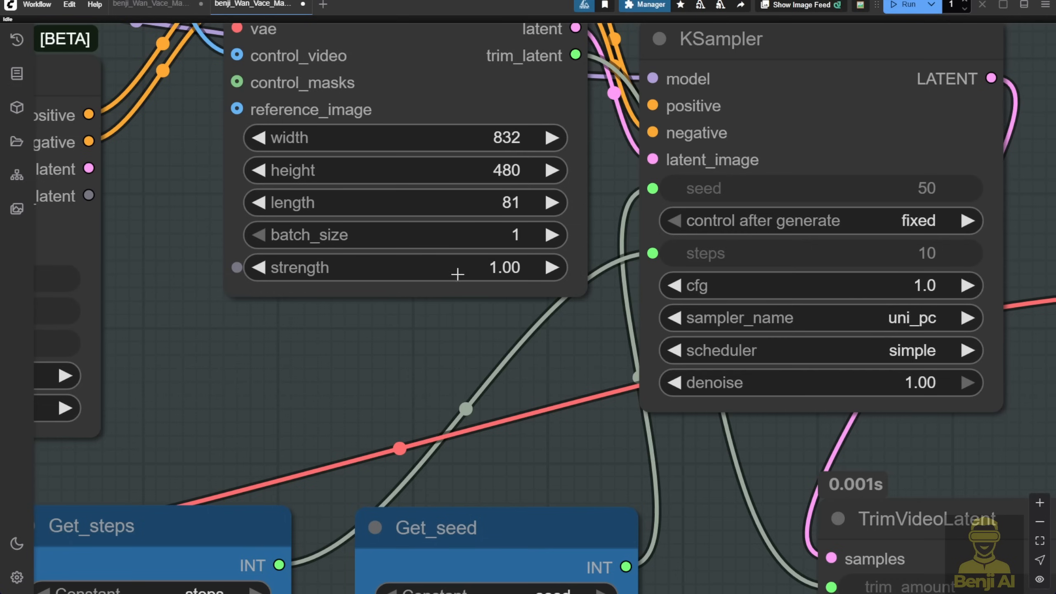
Step: View frame 13 of 65 in the mask preview with the man's white silhouette
left_click(257, 268)
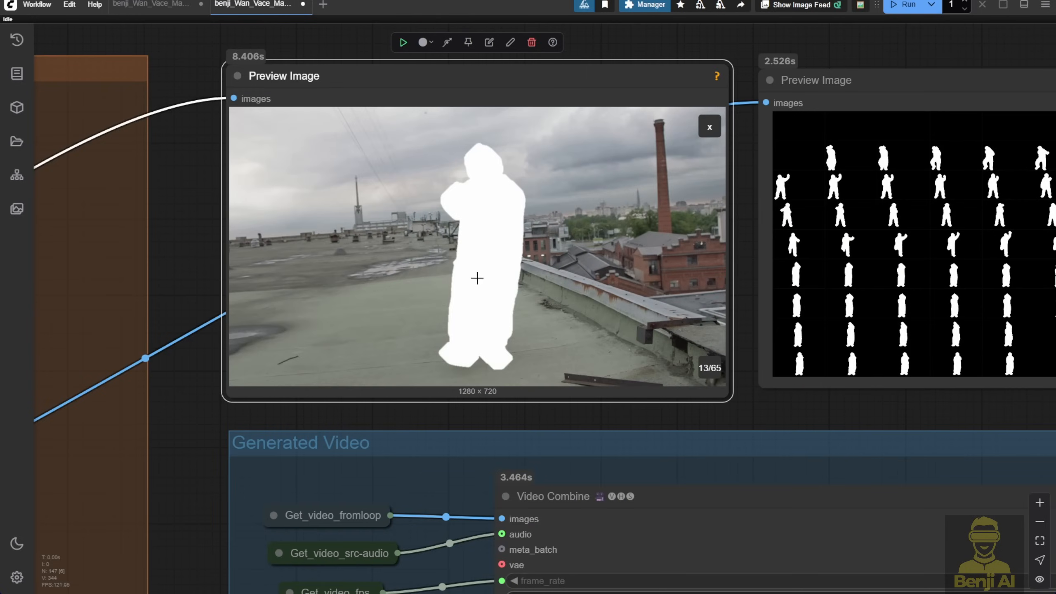
mouse_move(471, 186)
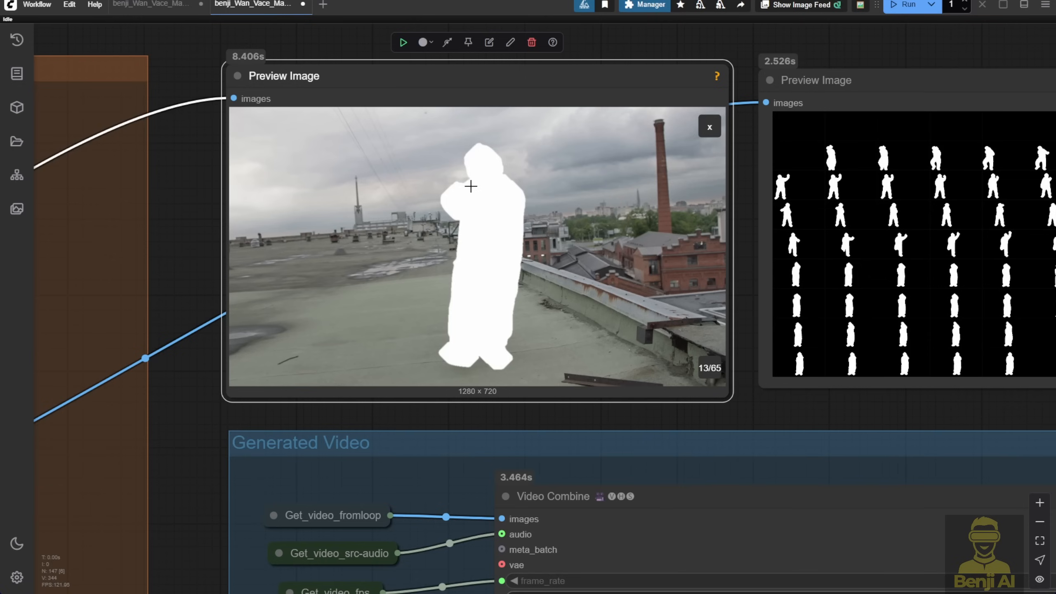
mouse_move(484, 213)
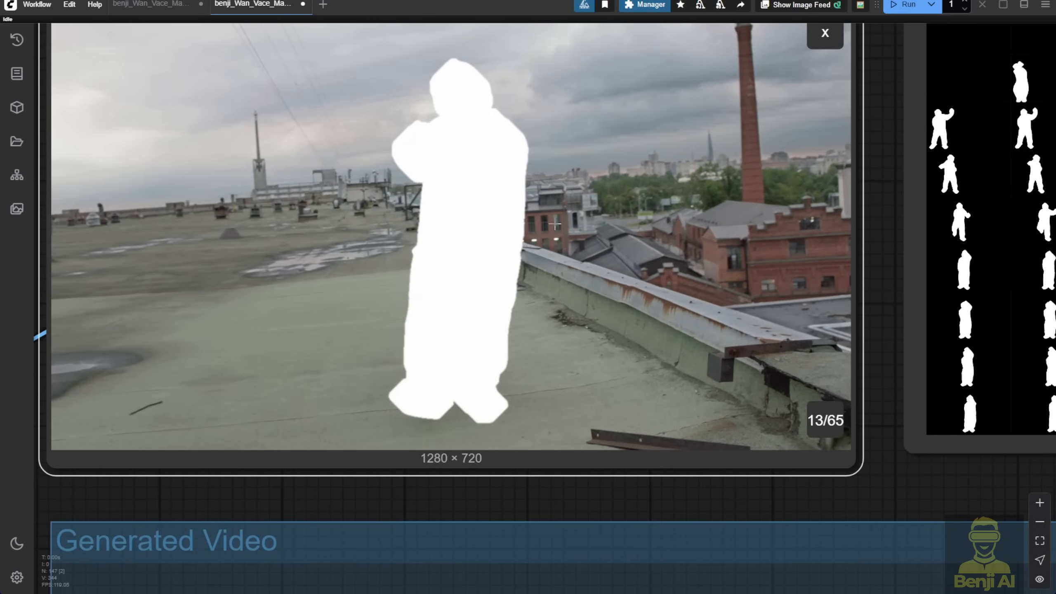
mouse_move(485, 320)
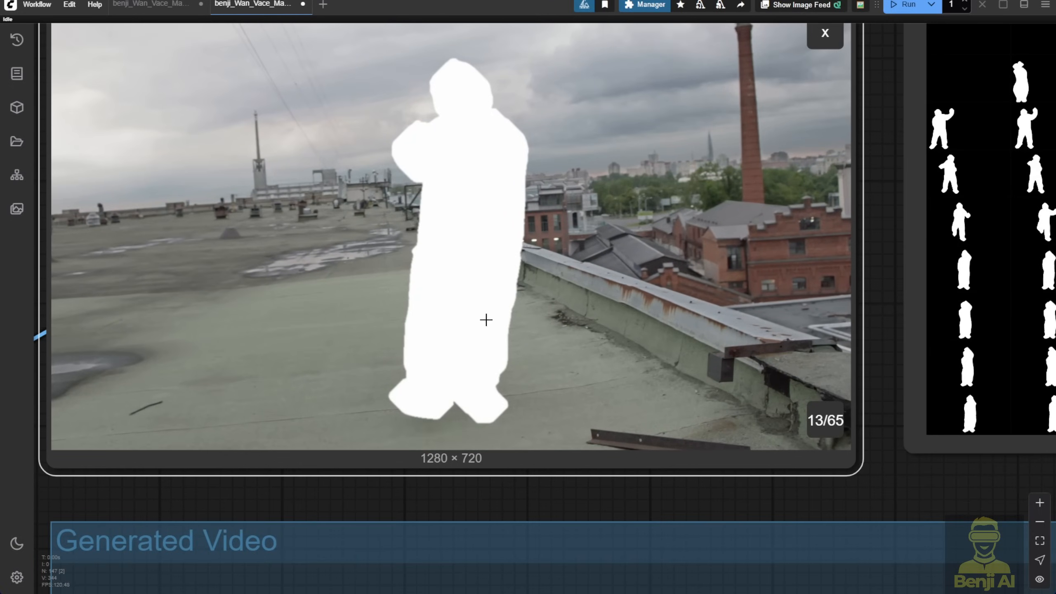
Step: Feed the KSampler from a second WanVaceToVideo node at strength 0.70 with DWPose input
left_click(824, 33)
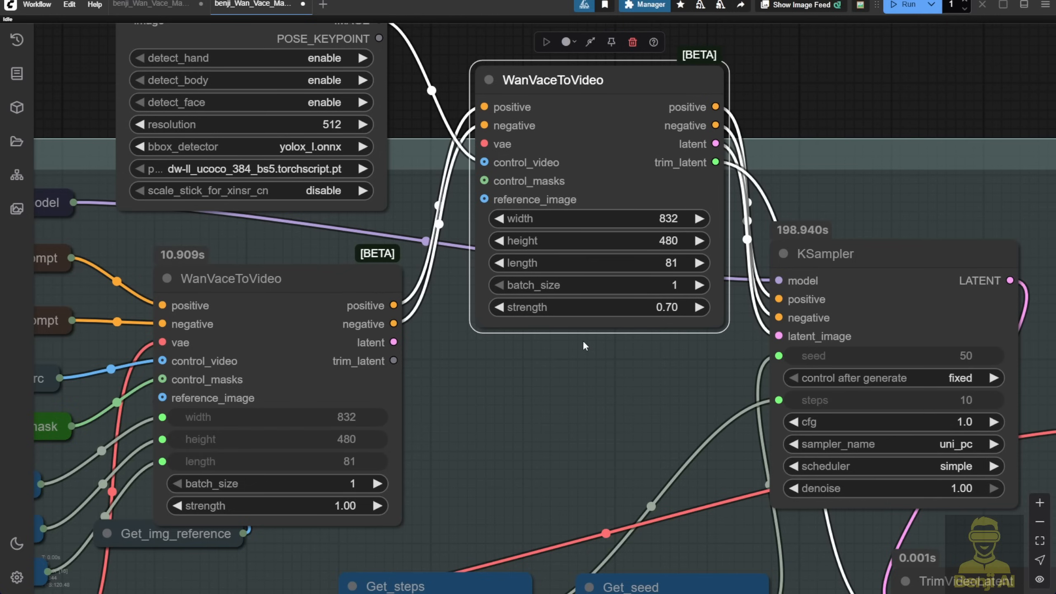
scroll("down", 3)
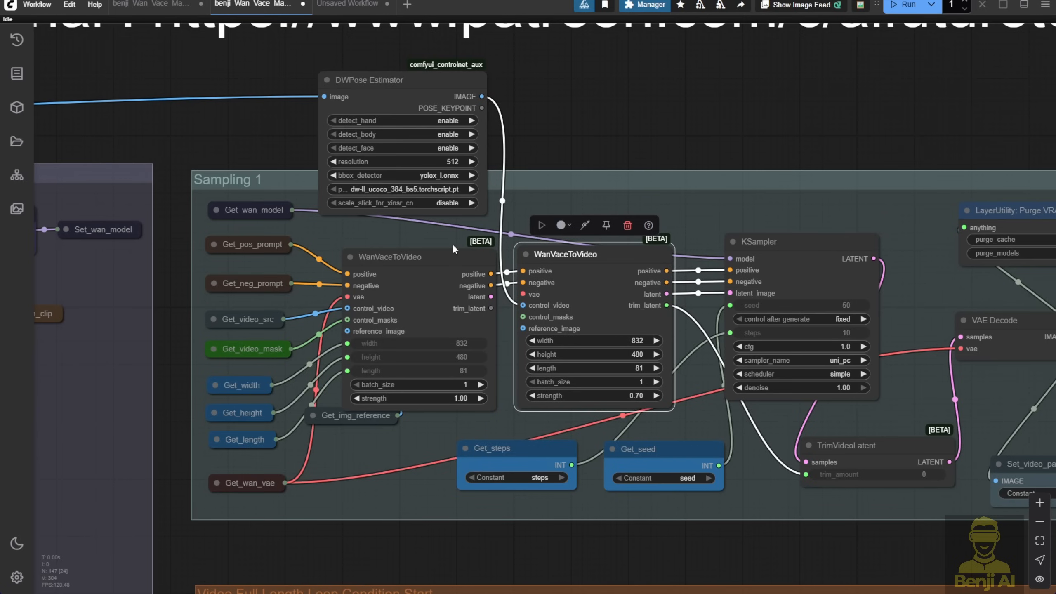
mouse_move(391, 86)
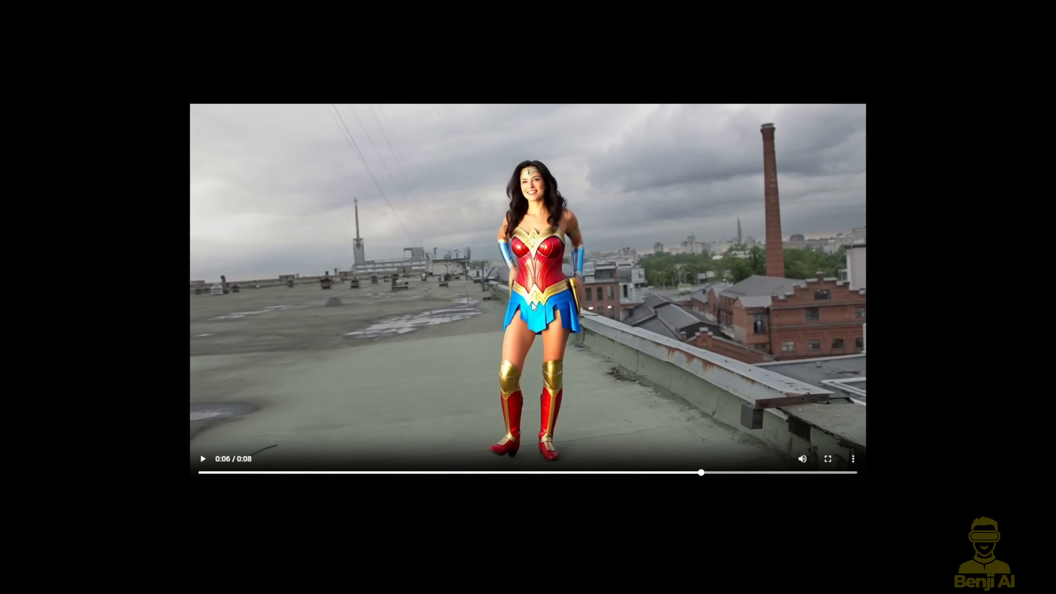
mouse_move(581, 281)
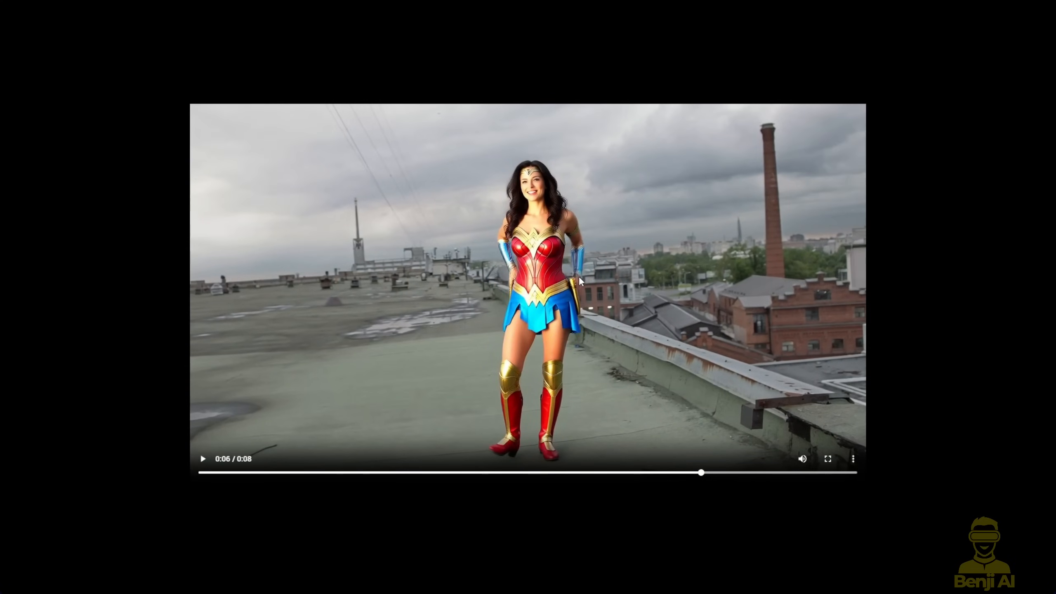